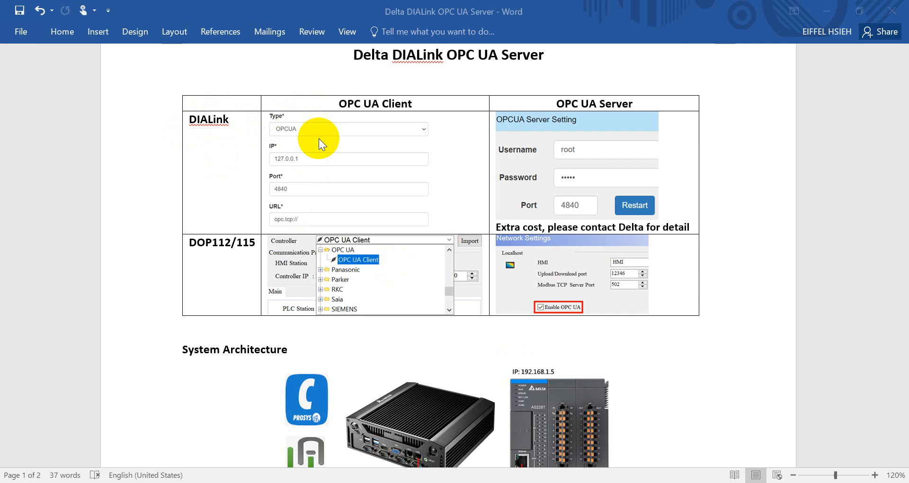
mouse_move(221, 133)
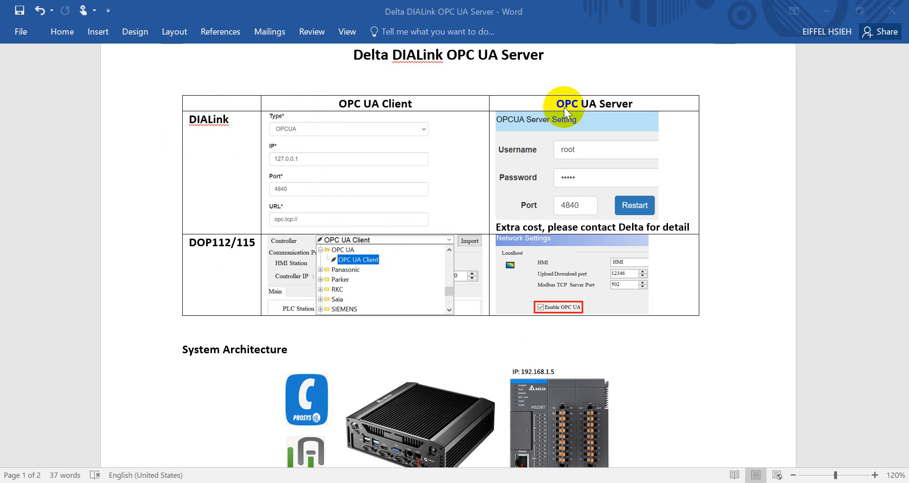
mouse_move(208, 131)
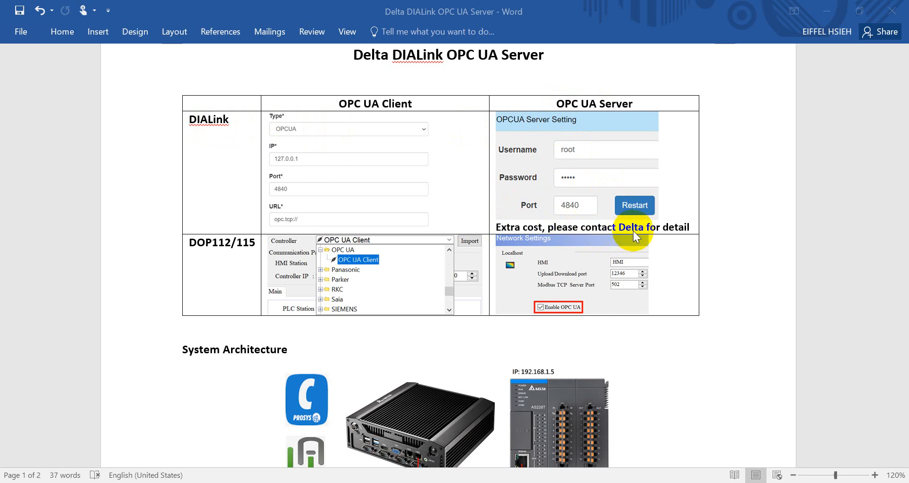
mouse_move(565, 264)
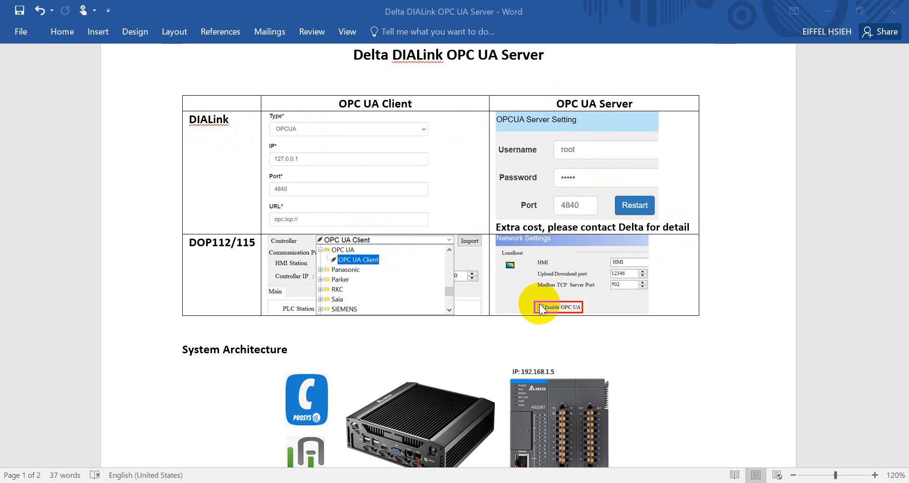
Scroll the Word document down to the System Architecture and connection/tag/server-restart sections
click(540, 306)
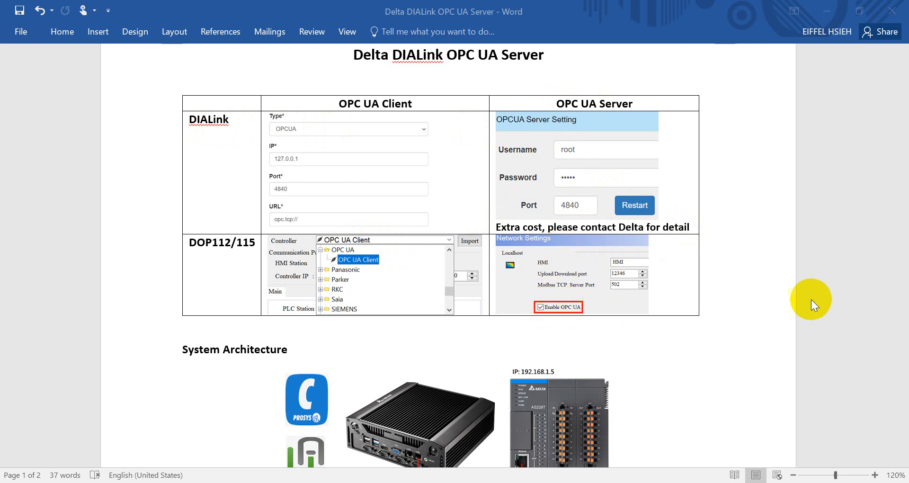
scroll(down, 3)
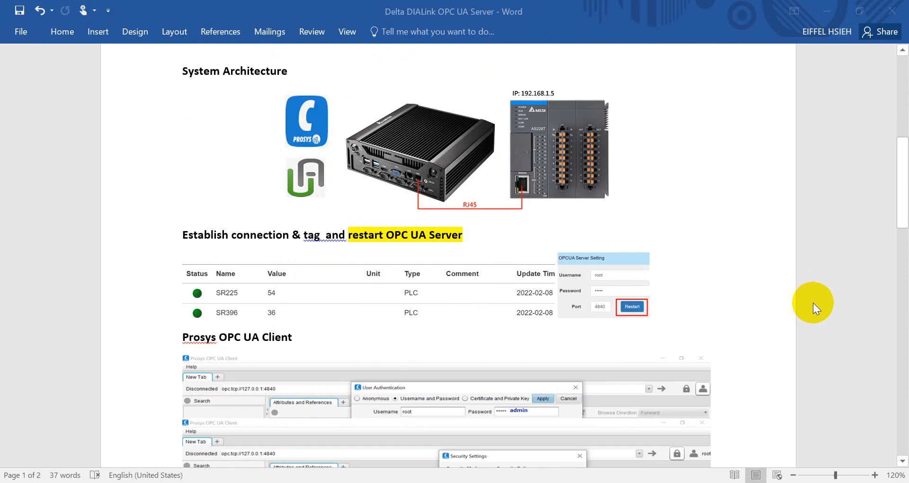
mouse_move(801, 306)
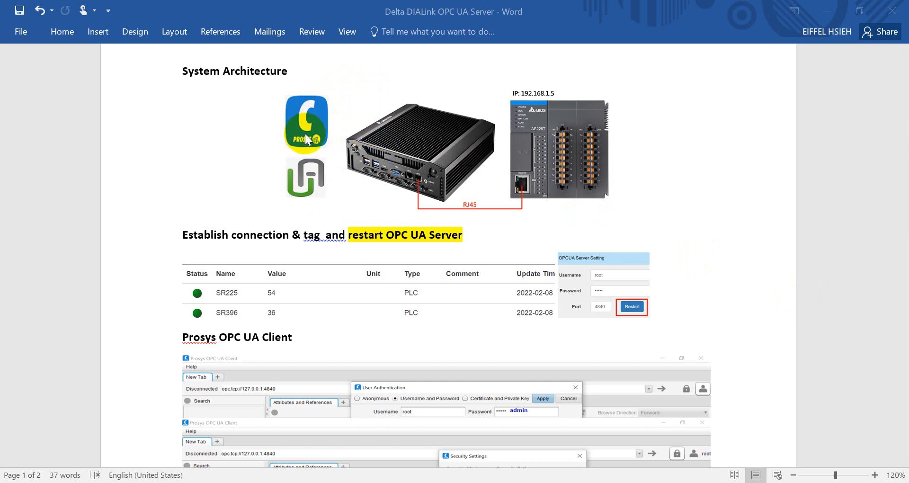
mouse_move(410, 157)
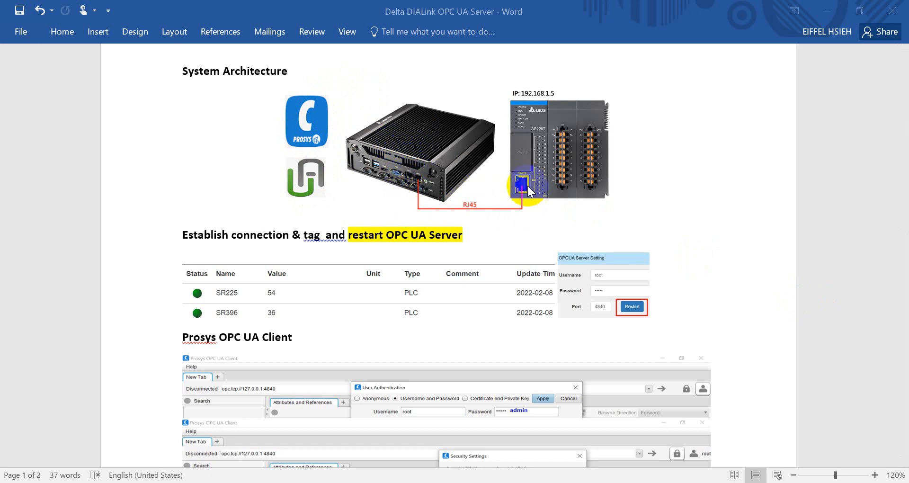
mouse_move(544, 168)
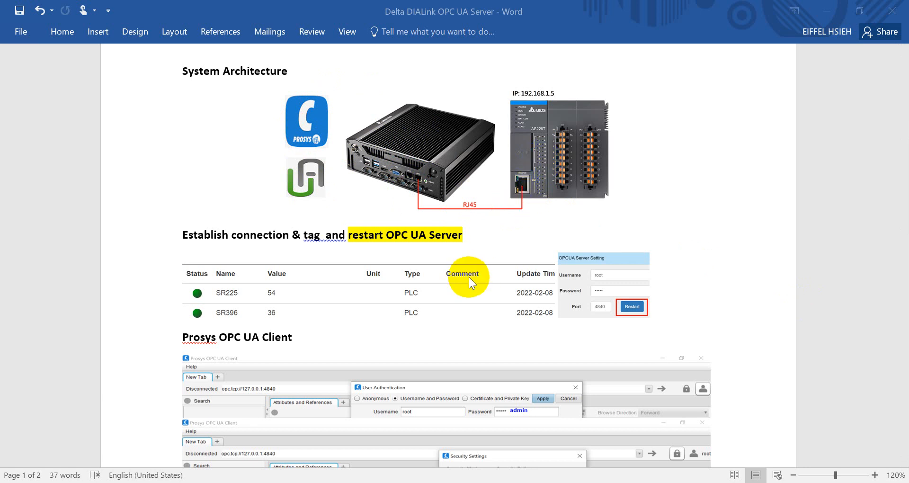
scroll(down, 3)
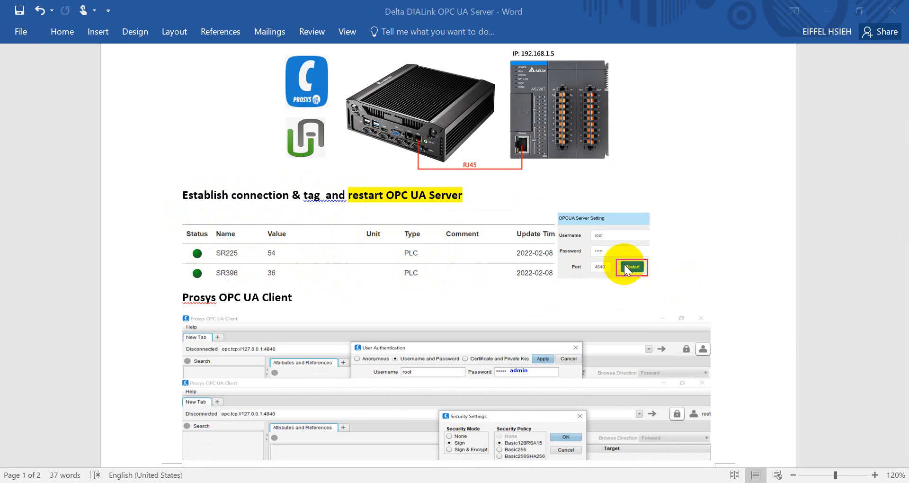
mouse_move(650, 277)
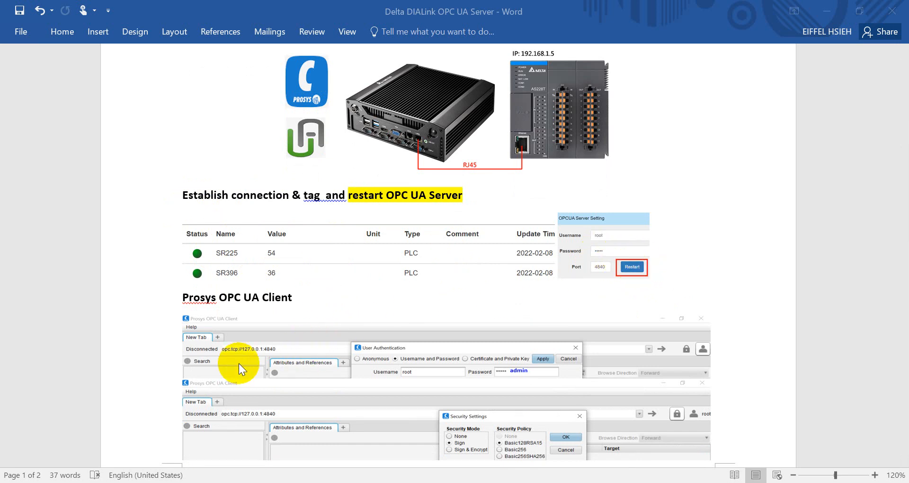
mouse_move(290, 363)
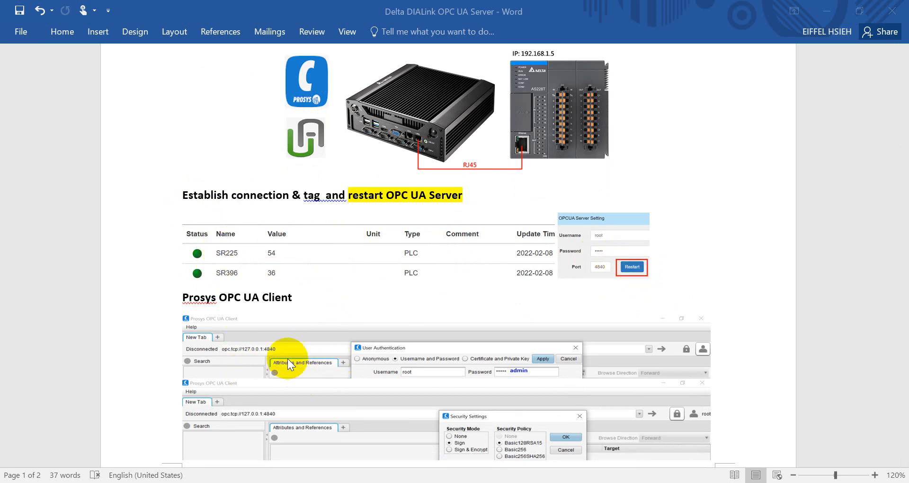
mouse_move(391, 353)
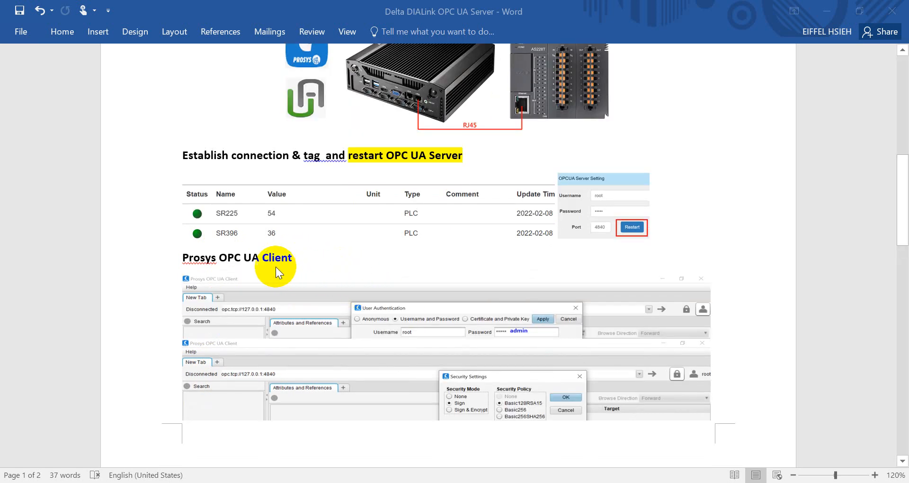
mouse_move(375, 332)
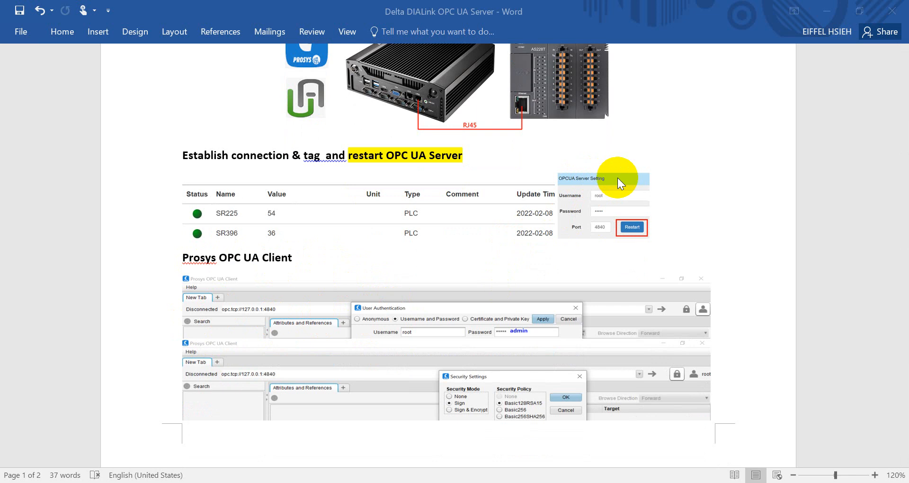
mouse_move(408, 338)
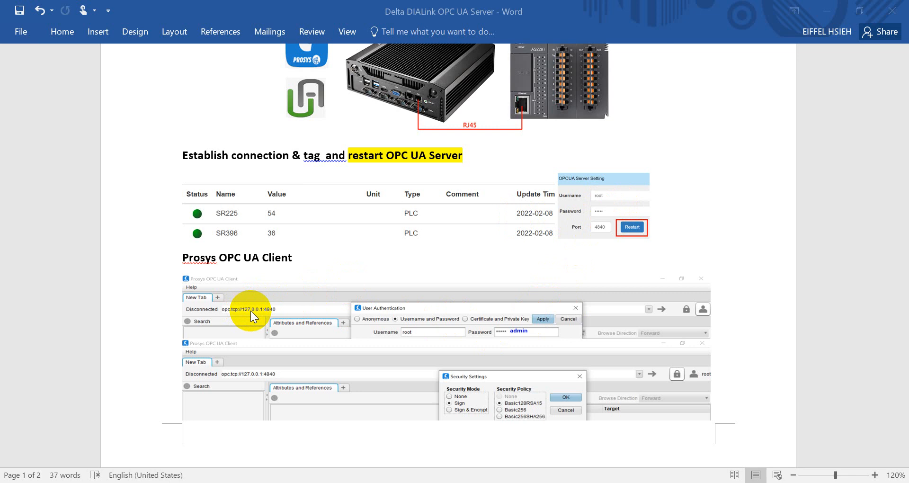
mouse_move(255, 316)
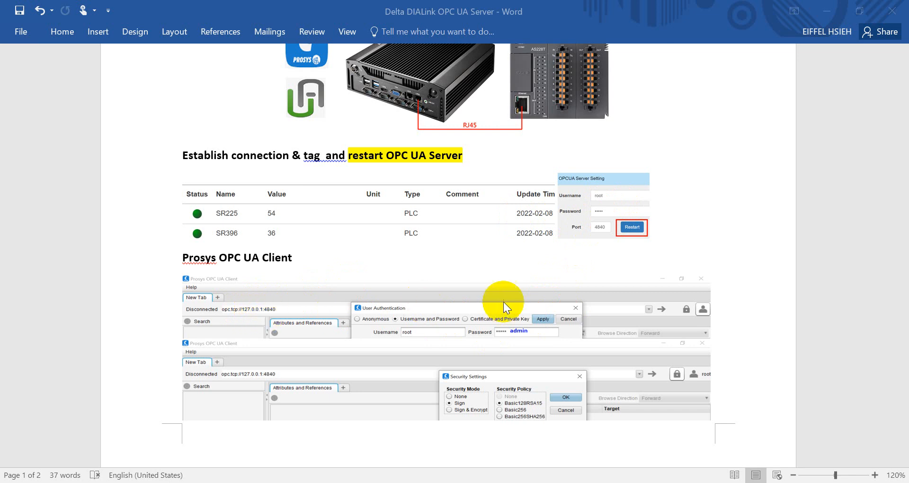
Scroll to the end of page 1 showing the Prosys Security Settings screenshot
scroll(down, 3)
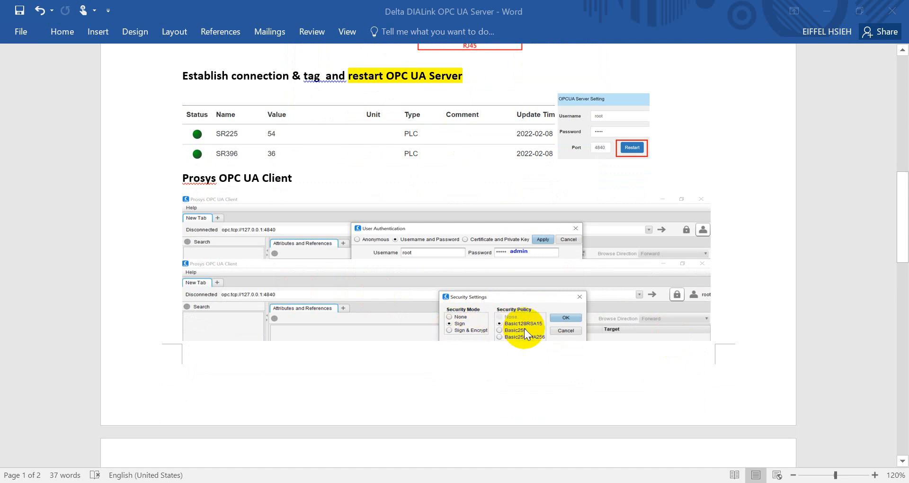
scroll(down, 3)
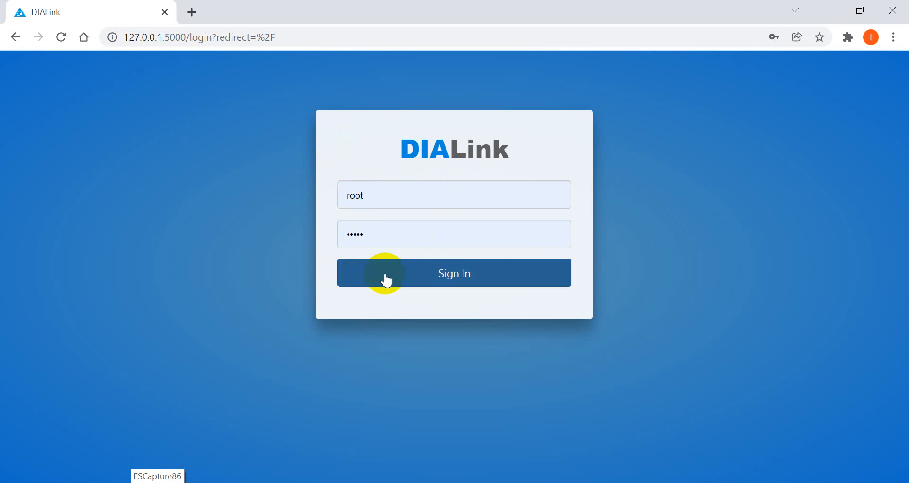
Sign in to DIALink and start a new device named AS200 with type PLC
click(453, 272)
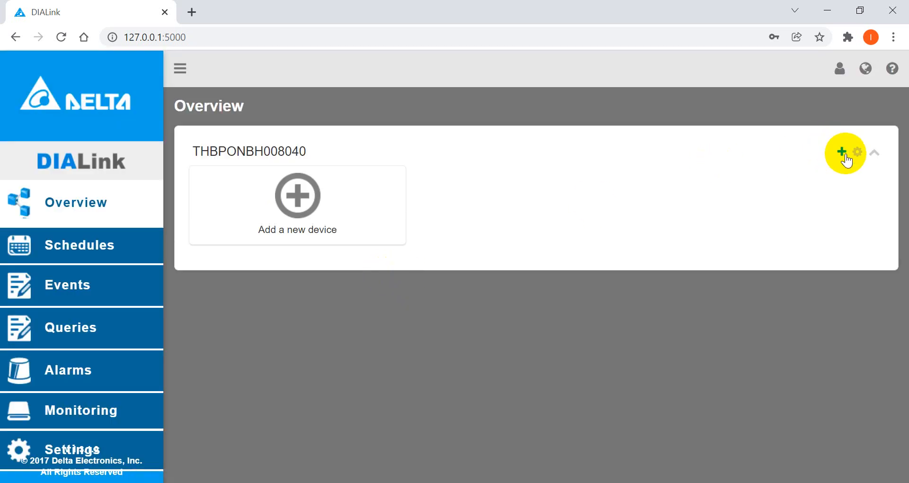
click(840, 152)
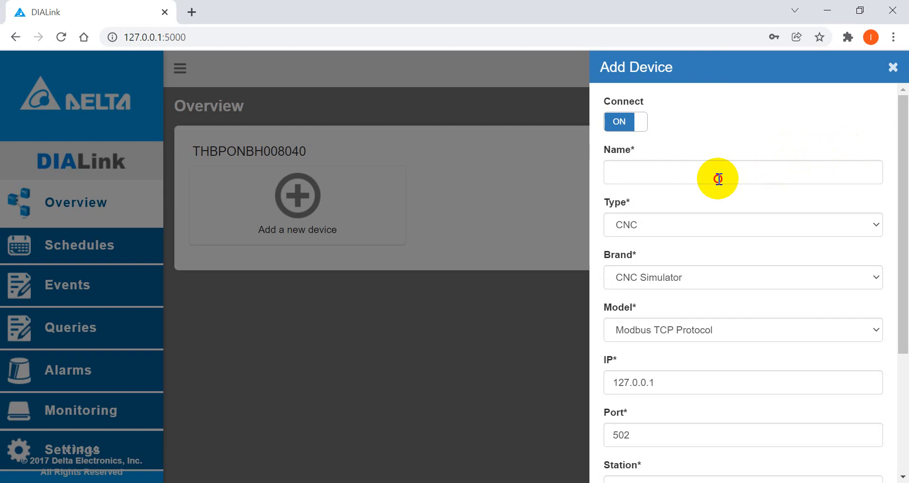
text(AS200)
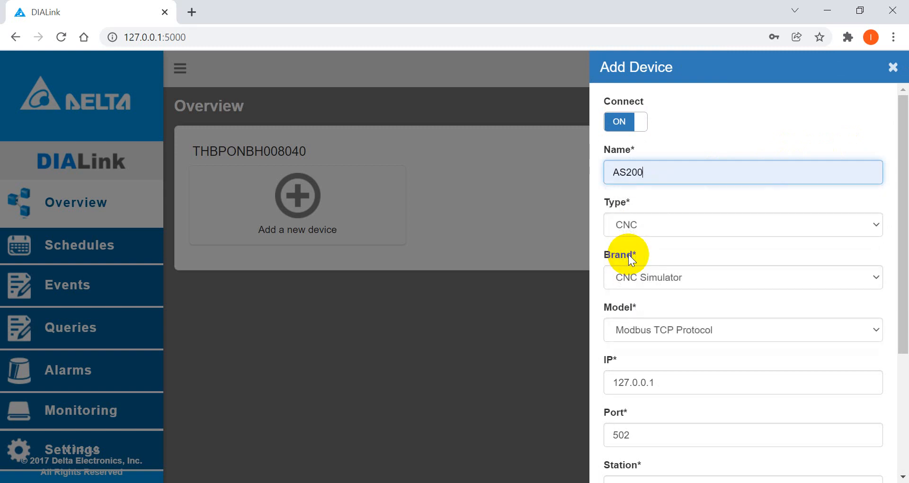
click(742, 225)
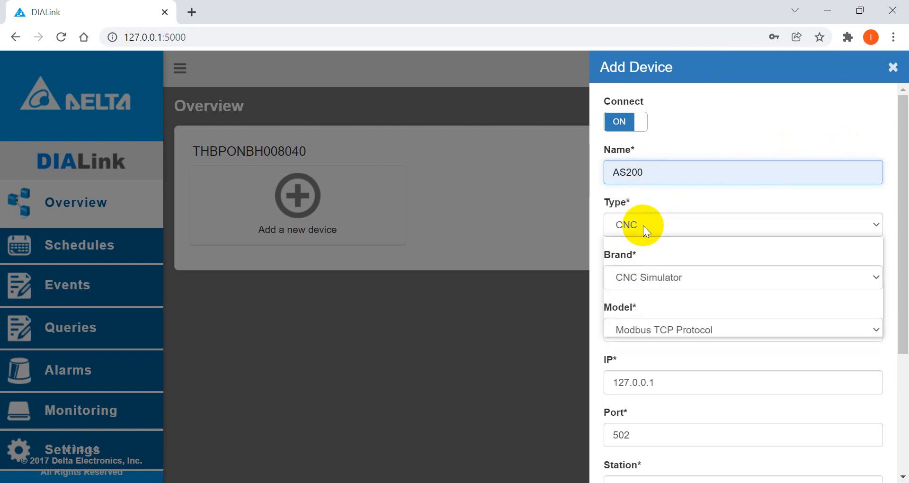
click(742, 224)
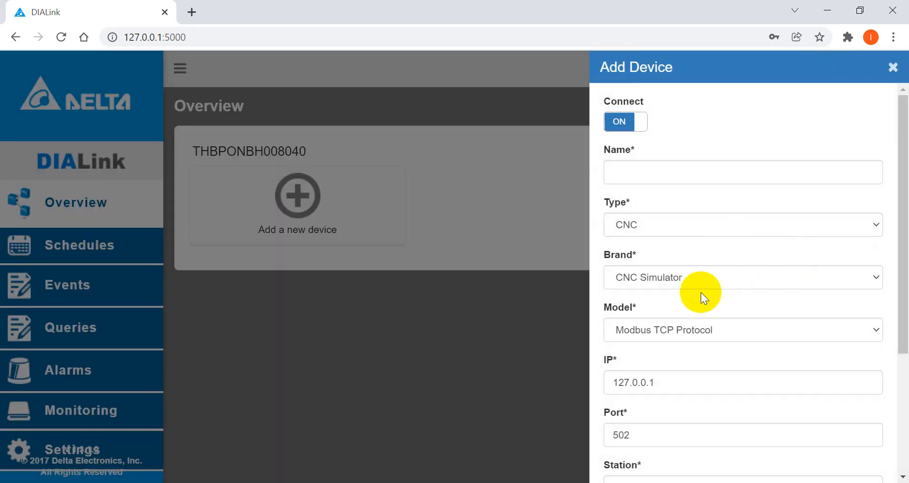
text(AS200)
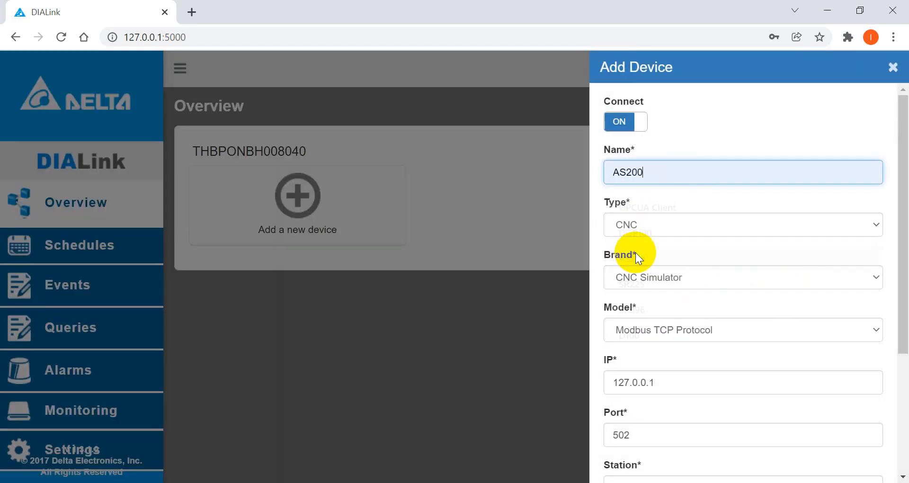
click(742, 224)
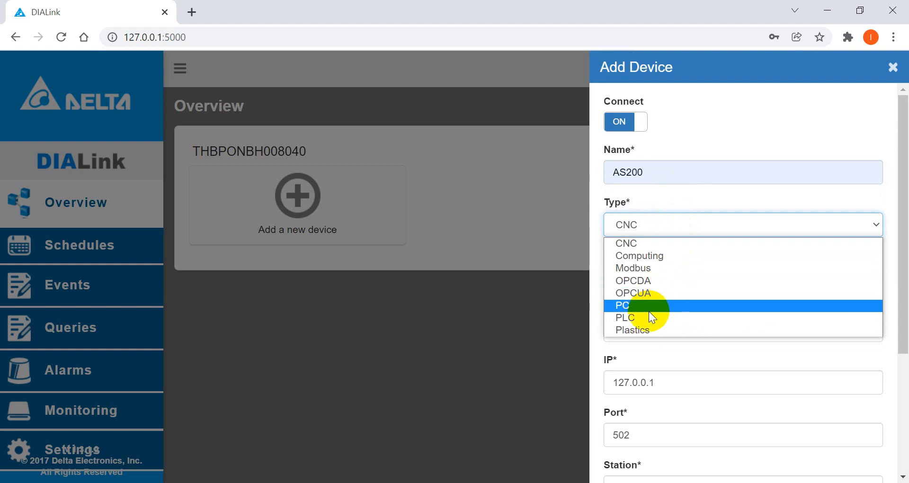
click(625, 317)
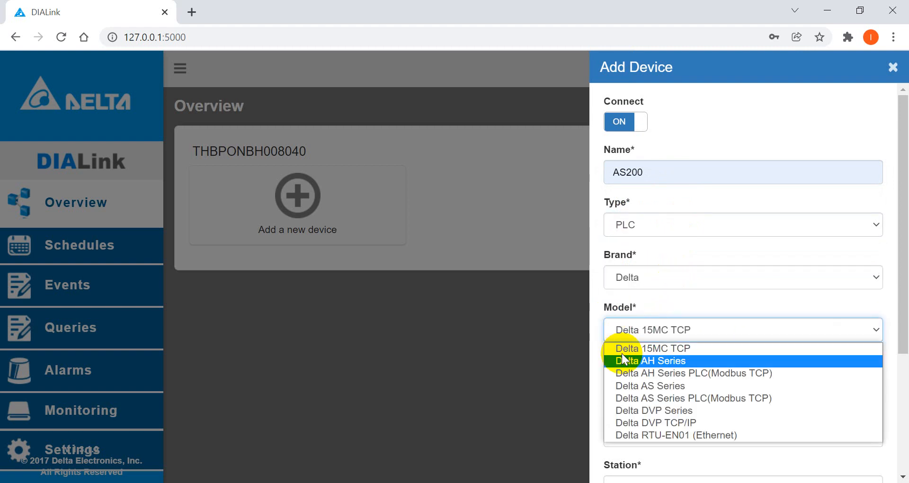
Set the model to Delta AS Series (Modbus TCP) and the IP address to 192.168.1.5
click(693, 397)
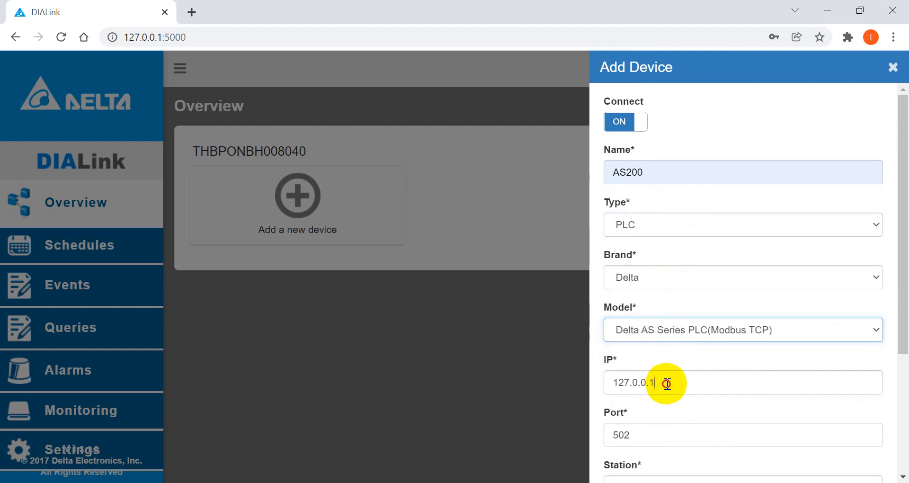
triple_click(649, 381)
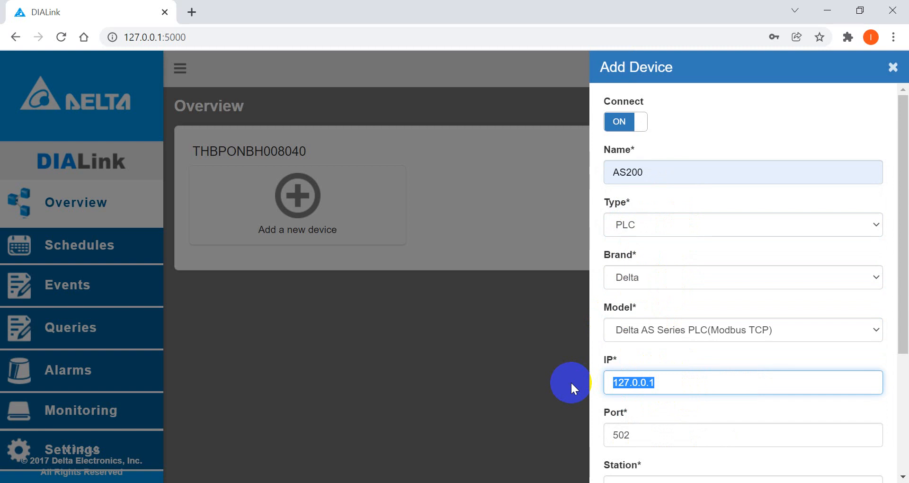
text(192.168.1.5)
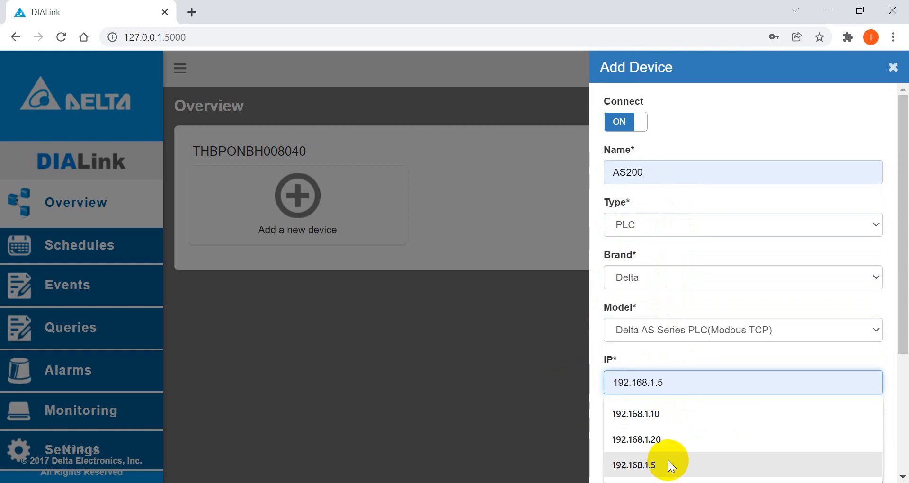
click(633, 464)
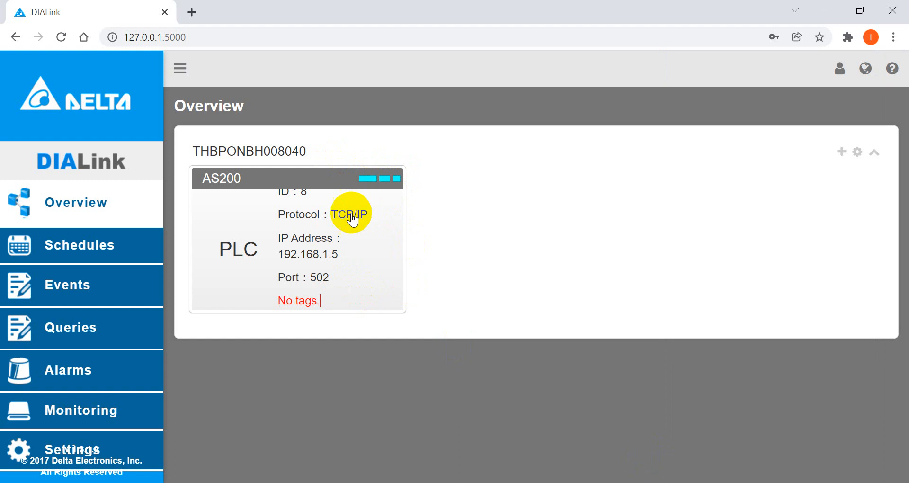
mouse_move(312, 262)
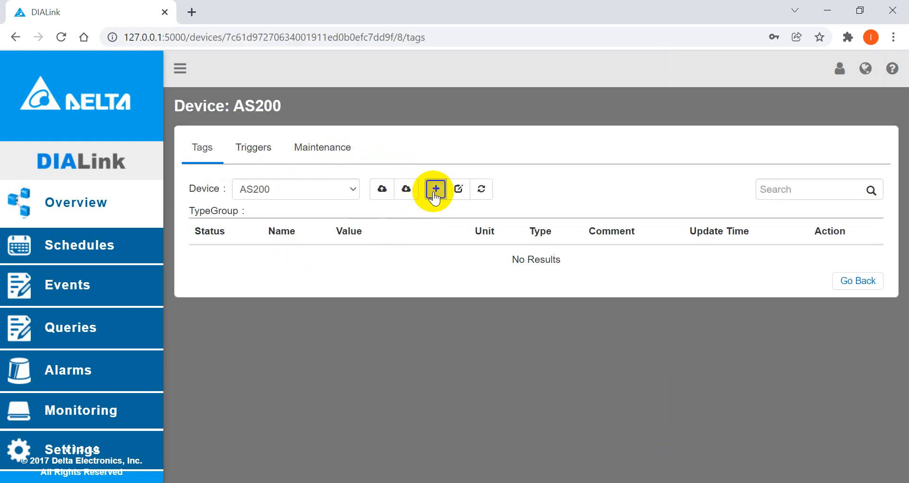
Add tag SR225 on SR_Register 225 to AS200, writable and recorded, and save it
click(434, 189)
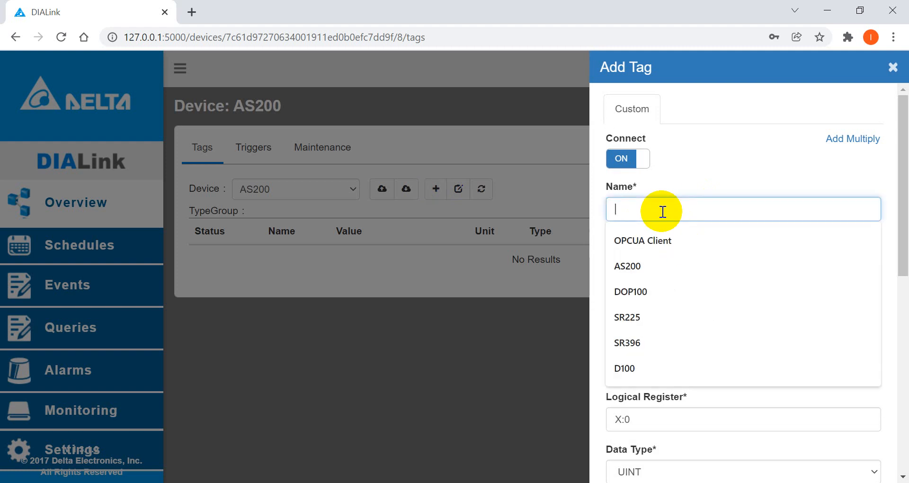
click(626, 317)
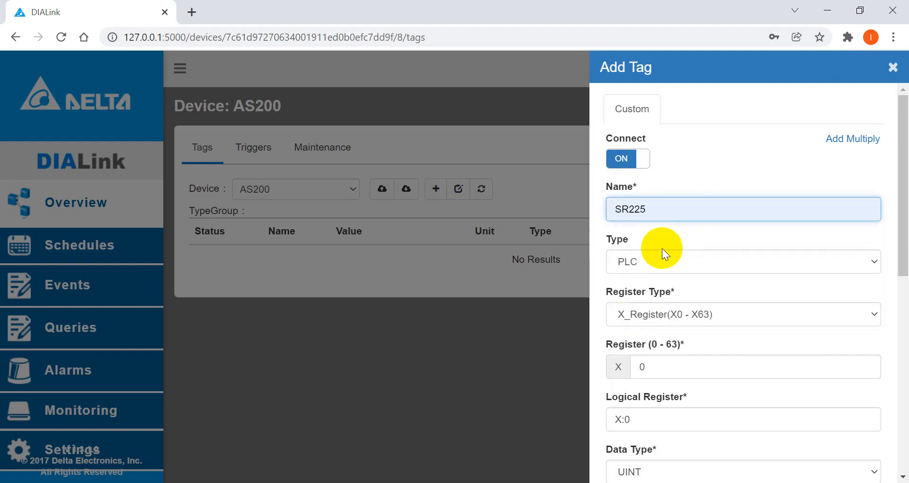
click(742, 314)
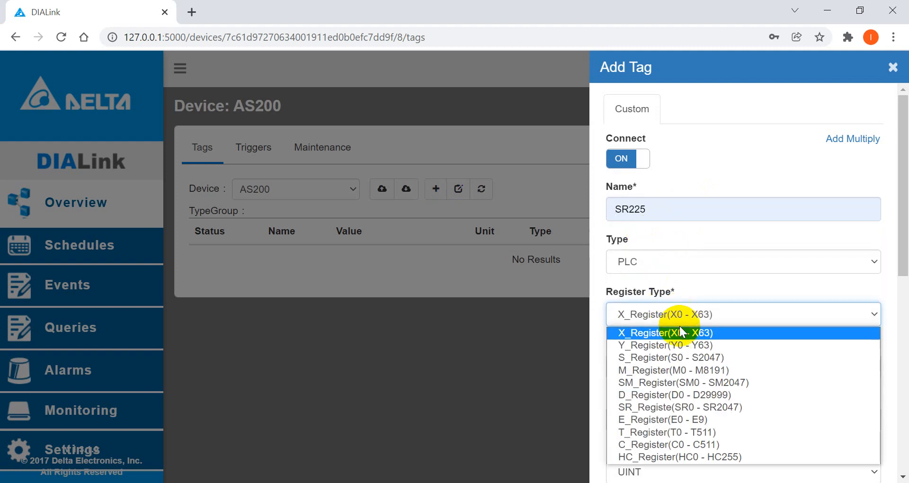
click(678, 407)
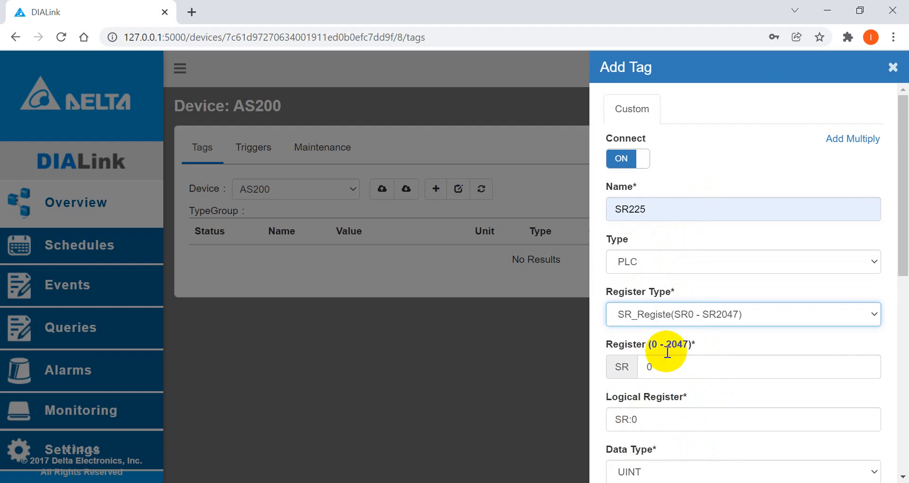
text(225)
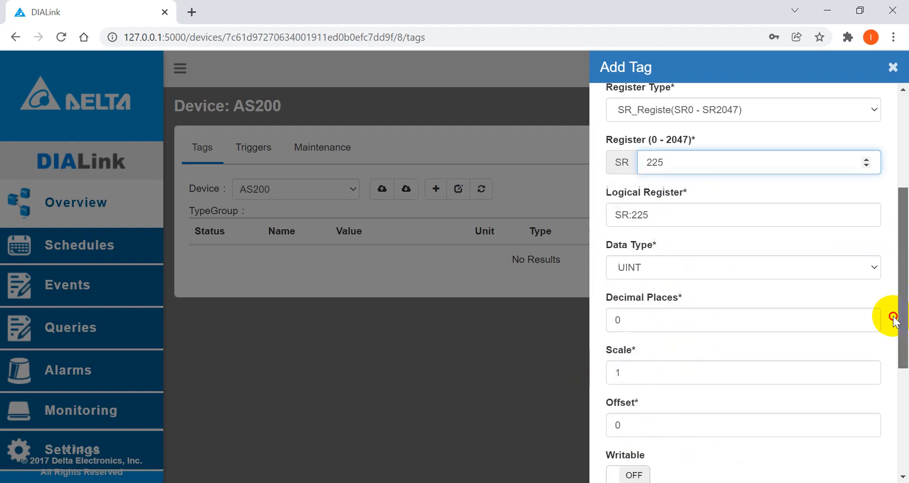
scroll(down, 3)
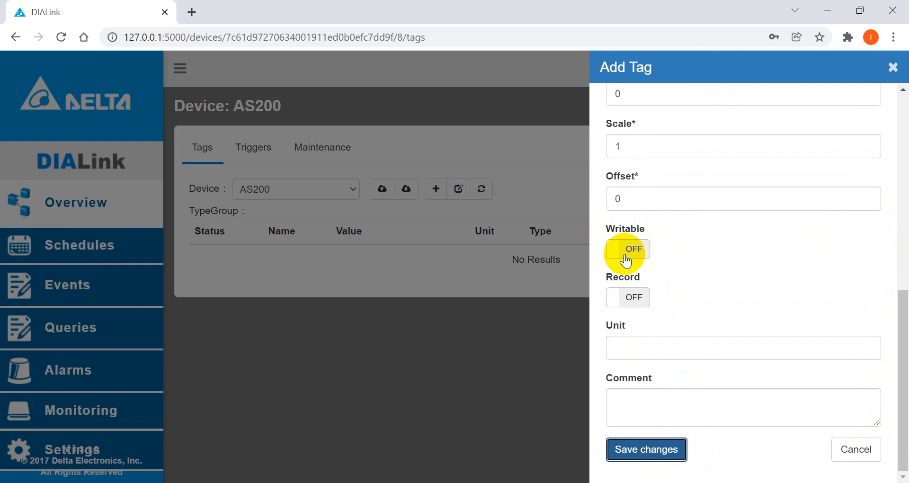
click(626, 249)
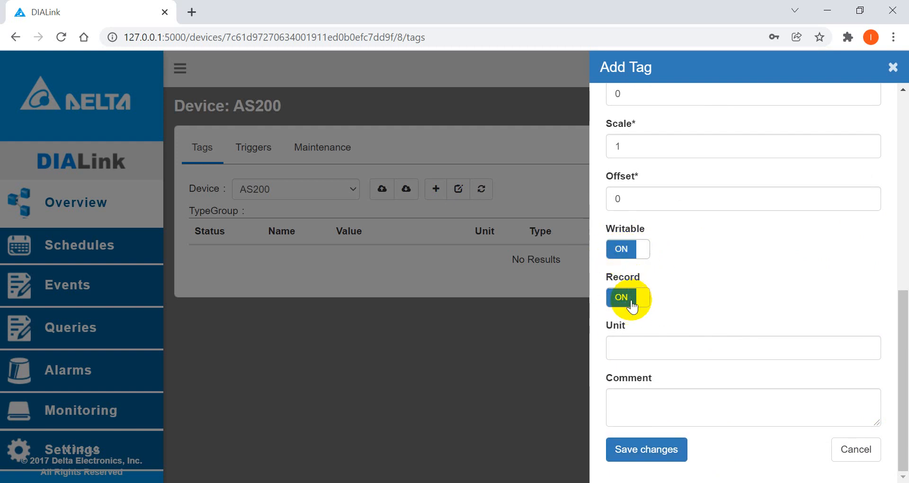
click(646, 448)
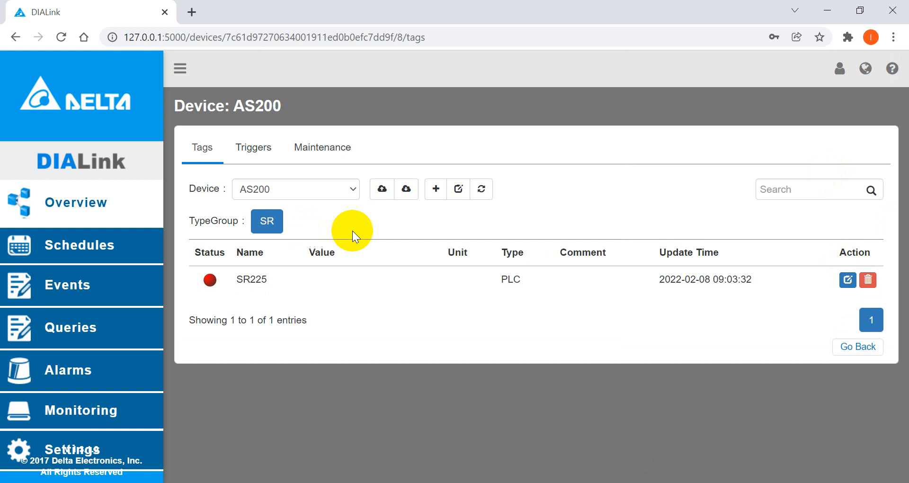
Add a second tag SR396 on SR_Register 396 to AS200
click(434, 189)
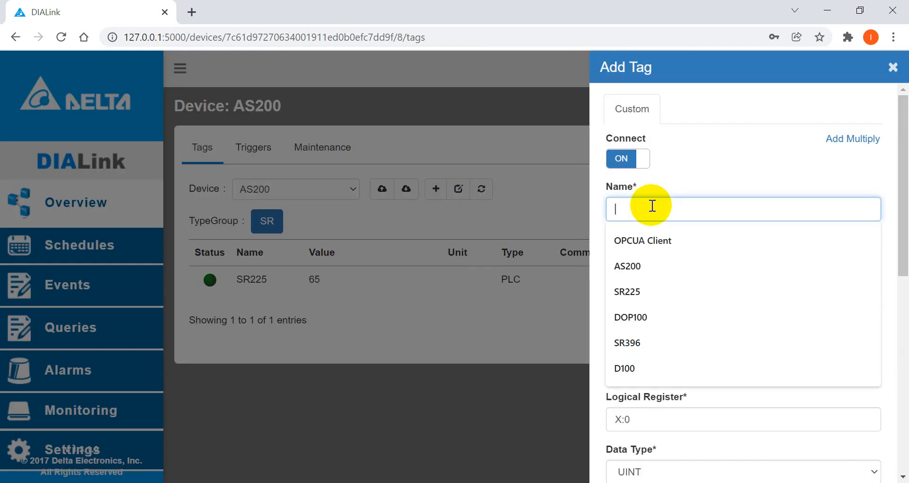
click(626, 342)
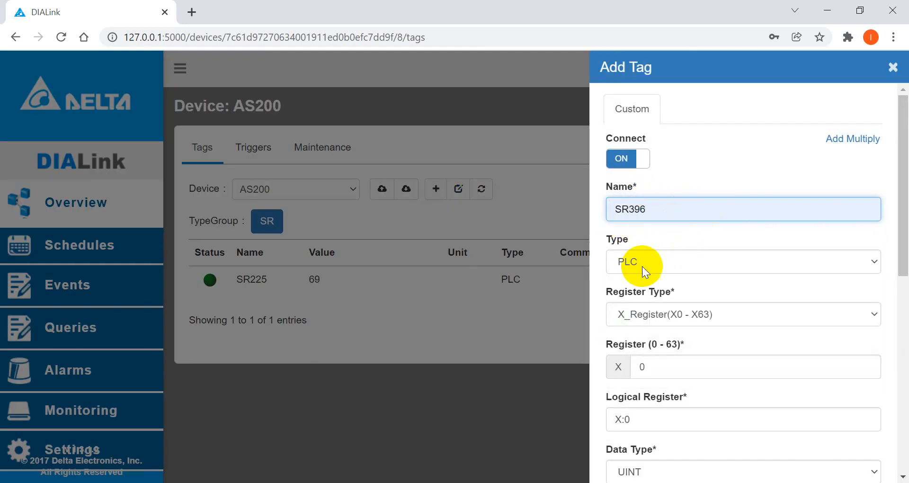
click(742, 315)
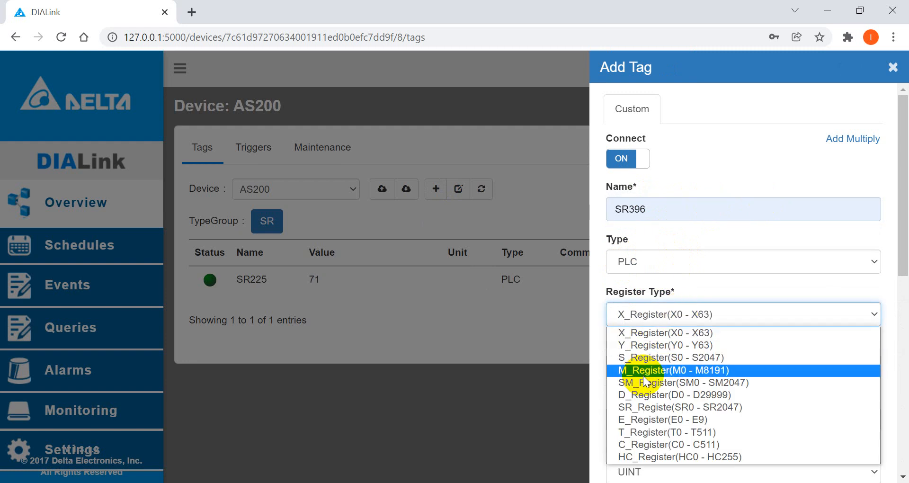
click(677, 407)
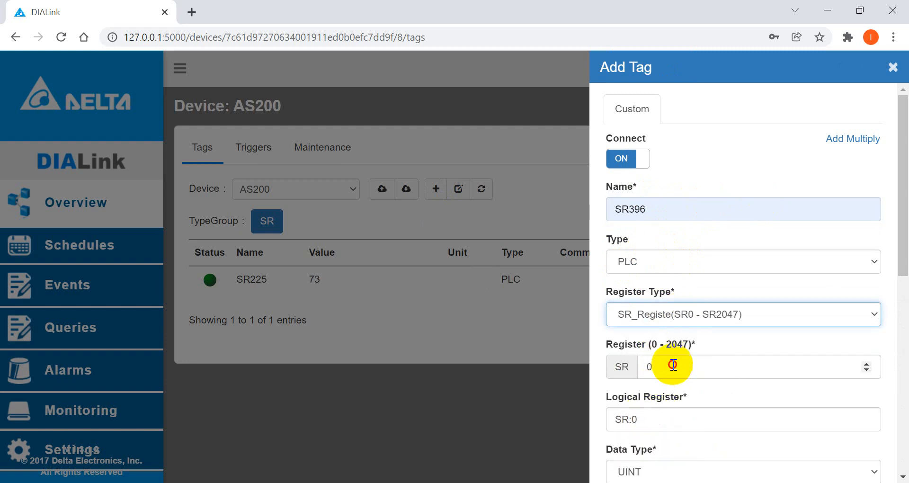
text(39)
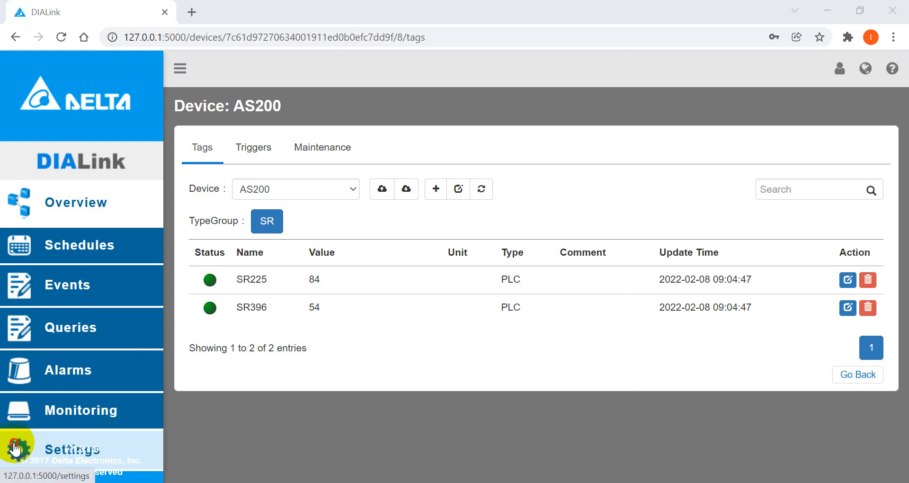
click(71, 449)
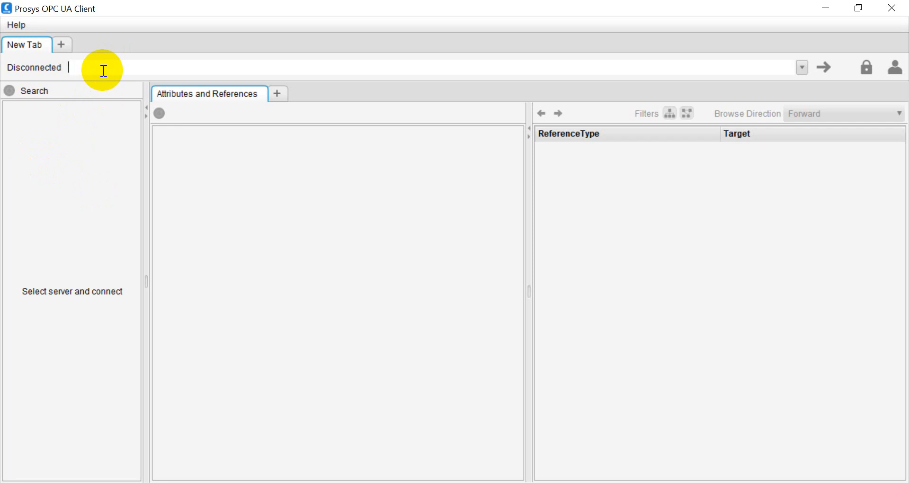
Enter the server address opc.tcp://127.0.0.1:4840 in the Prosys client
text(opc.tcp://)
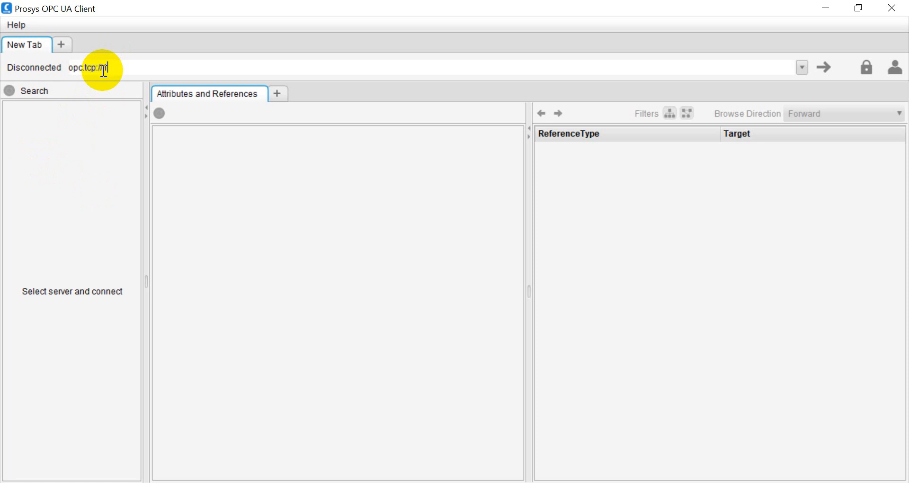
text(27)
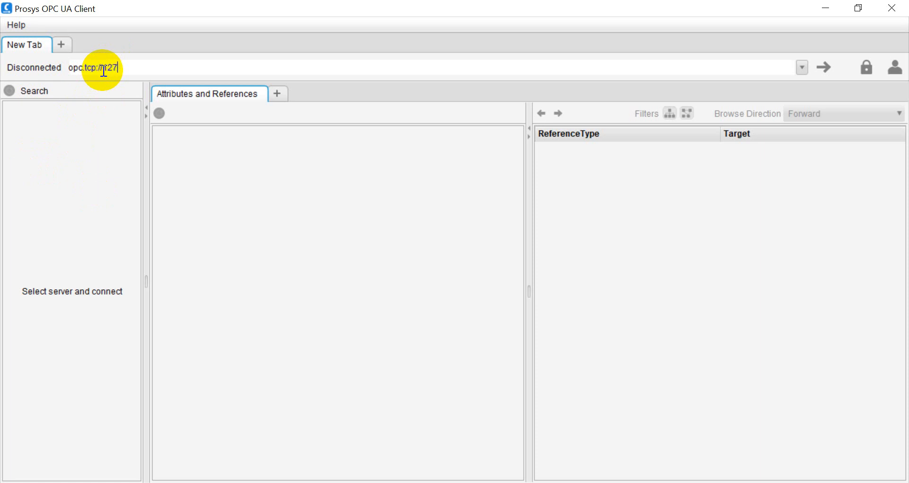
text(.0.0)
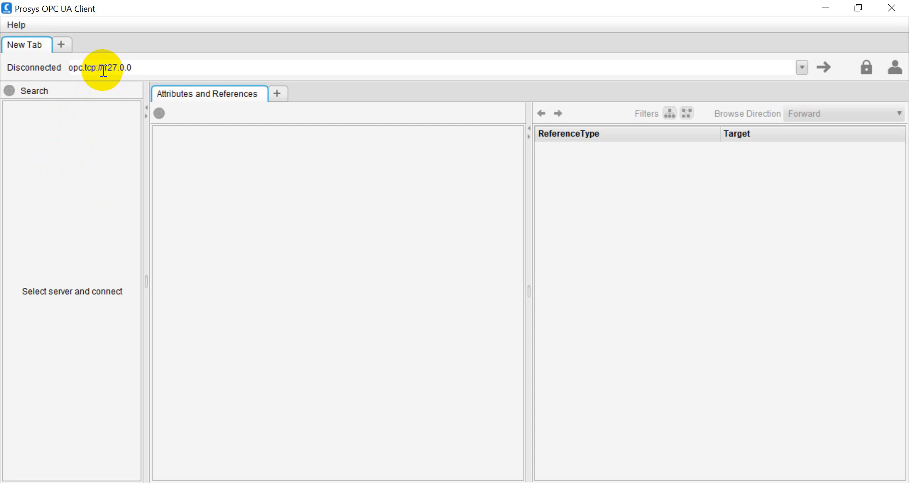
text(.1:4840)
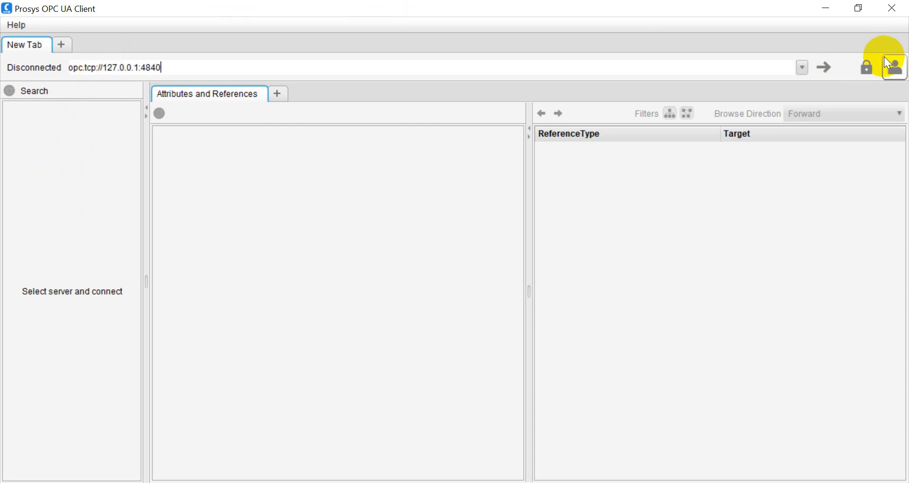
Switch to Username and Password authentication with user root and apply it
click(893, 66)
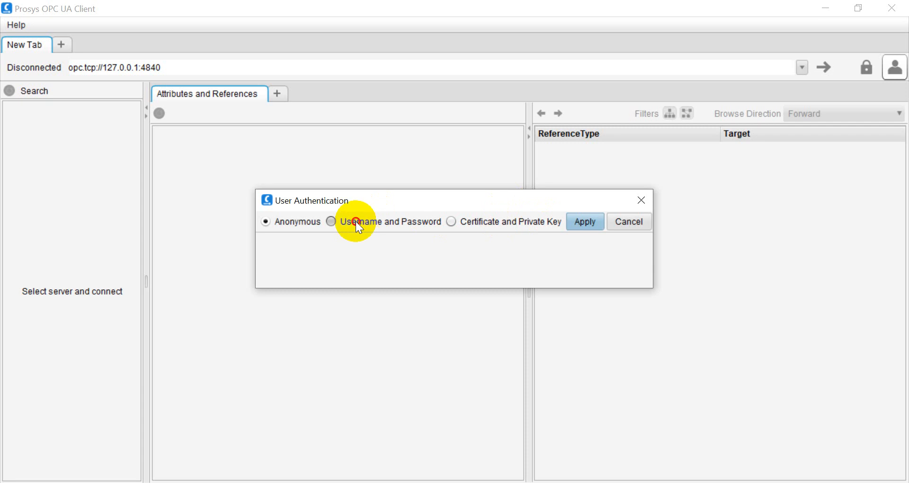
click(331, 221)
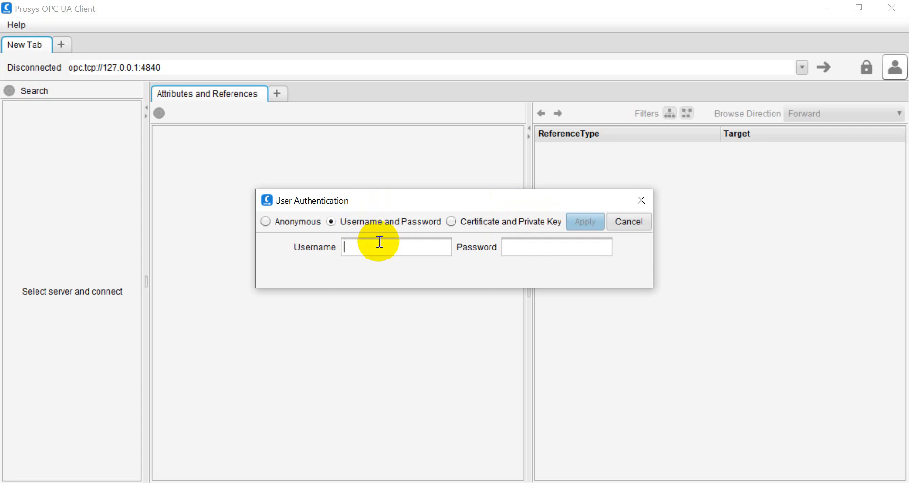
text(root)
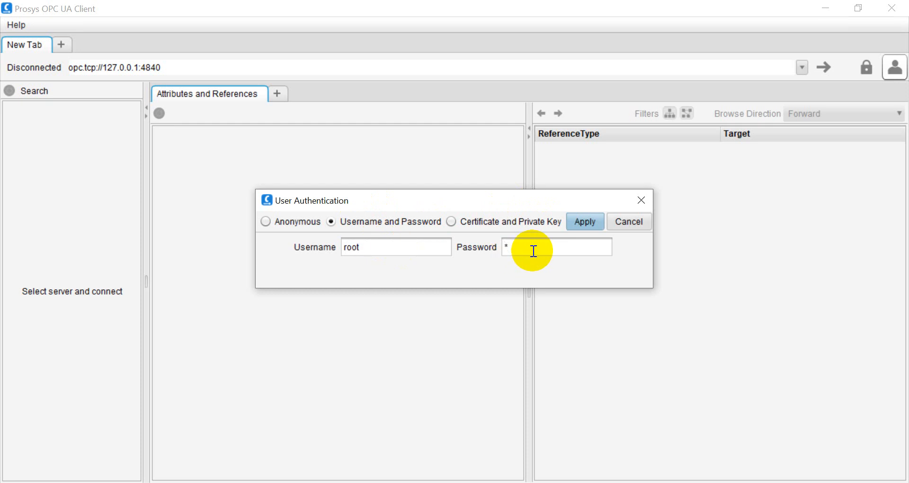
text(****)
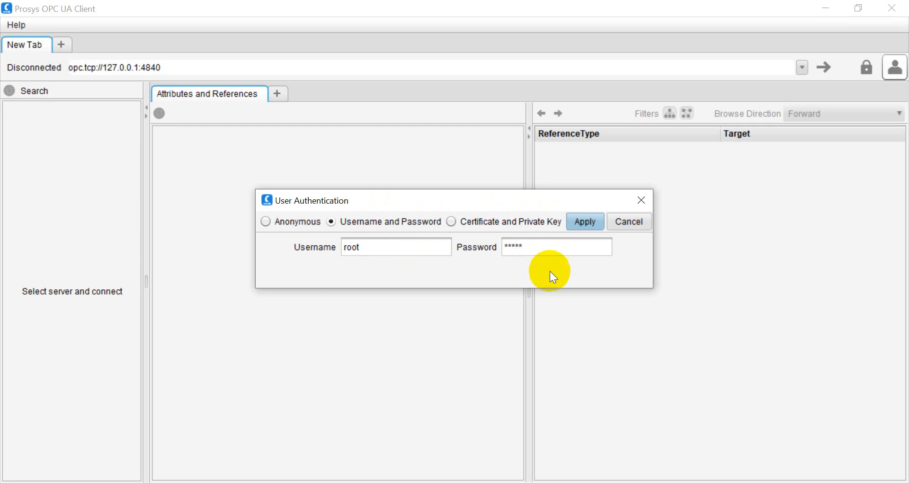
click(584, 222)
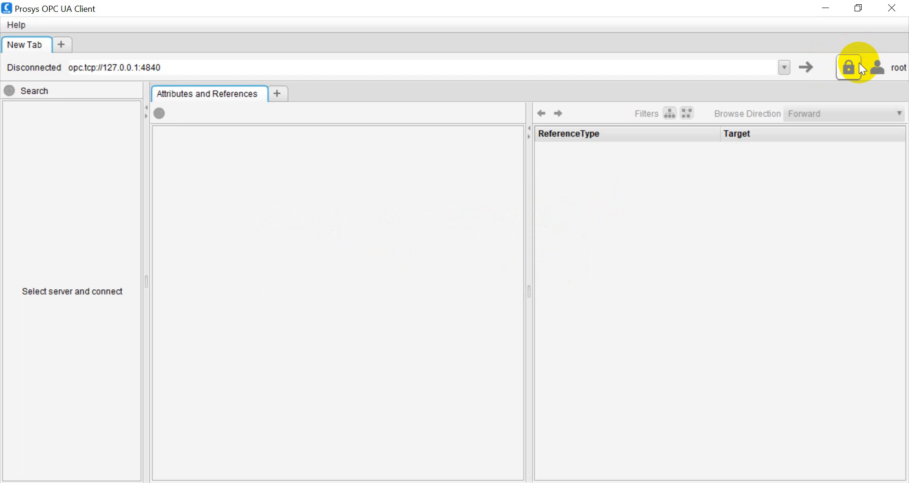
Set connection security to Sign with the Basic128Rsa15 policy
click(848, 66)
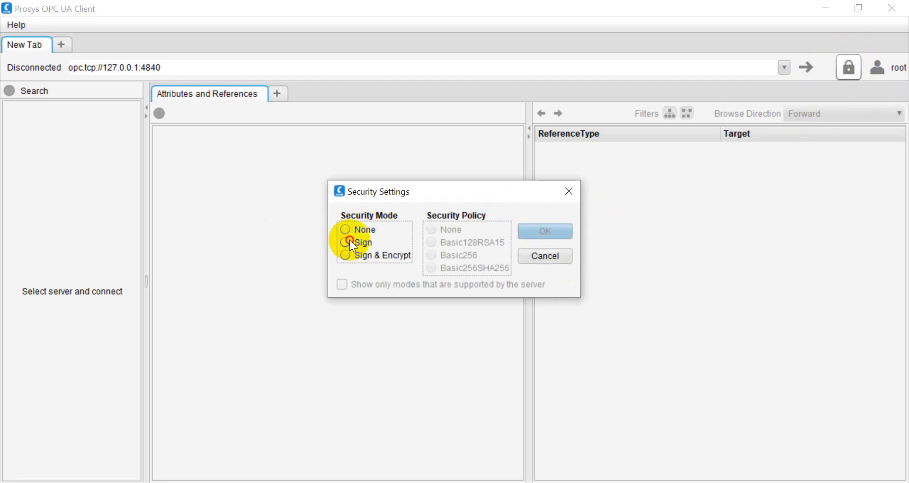
click(346, 241)
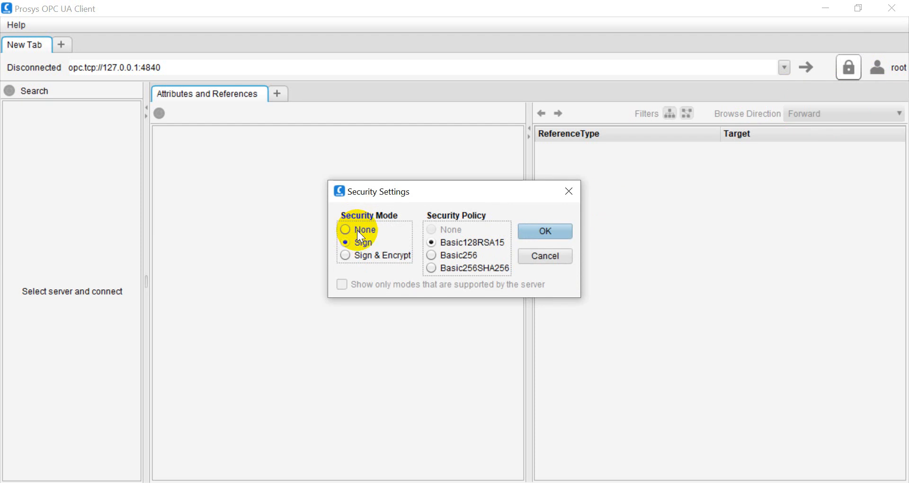
mouse_move(400, 238)
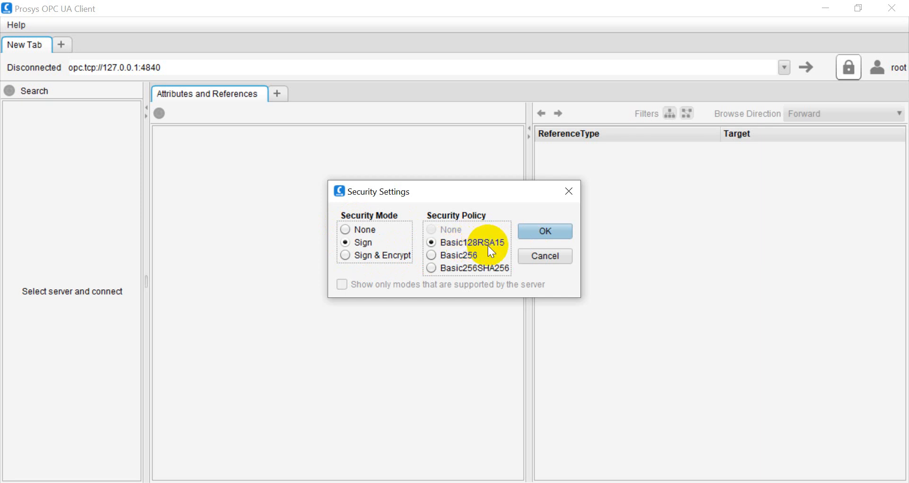
click(543, 231)
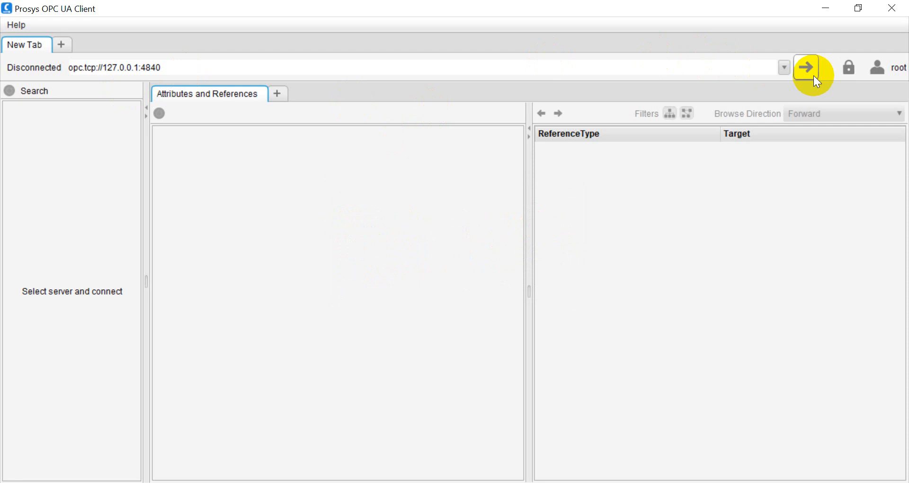
Connect to the Delta OPC UA Server and accept its self-signed certificate permanently
click(804, 67)
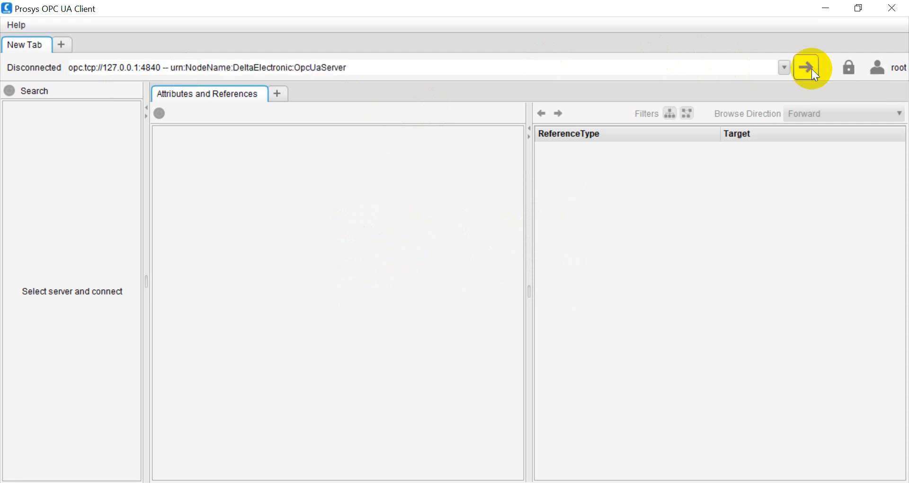
click(804, 67)
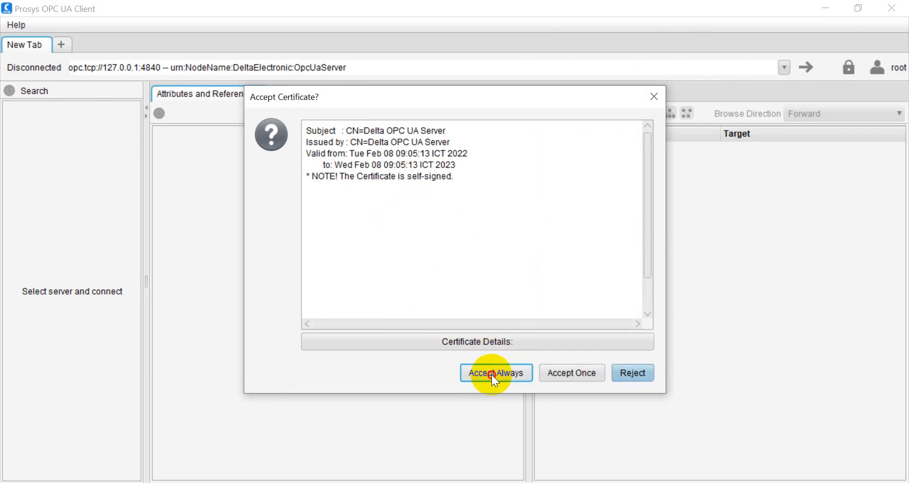
click(495, 371)
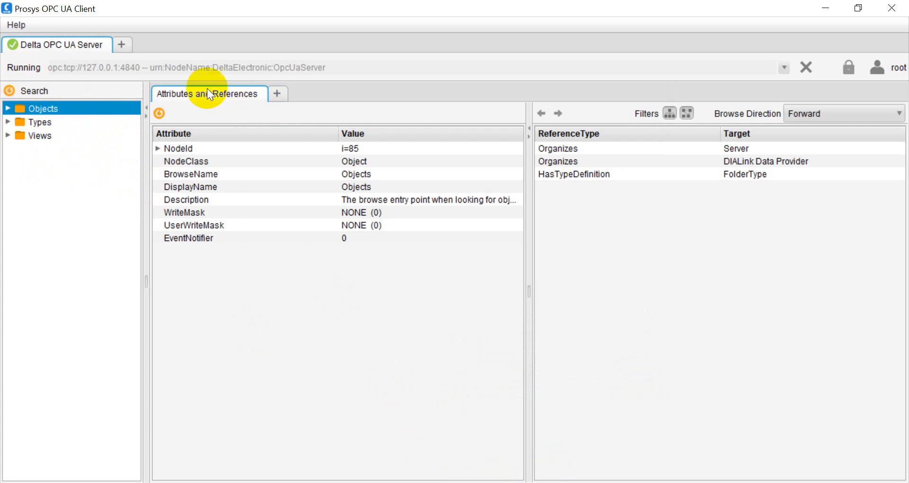
Open a Data View and add AS200's SR225 and SR396 tags from the DIALink Data Provider for live monitoring
click(277, 94)
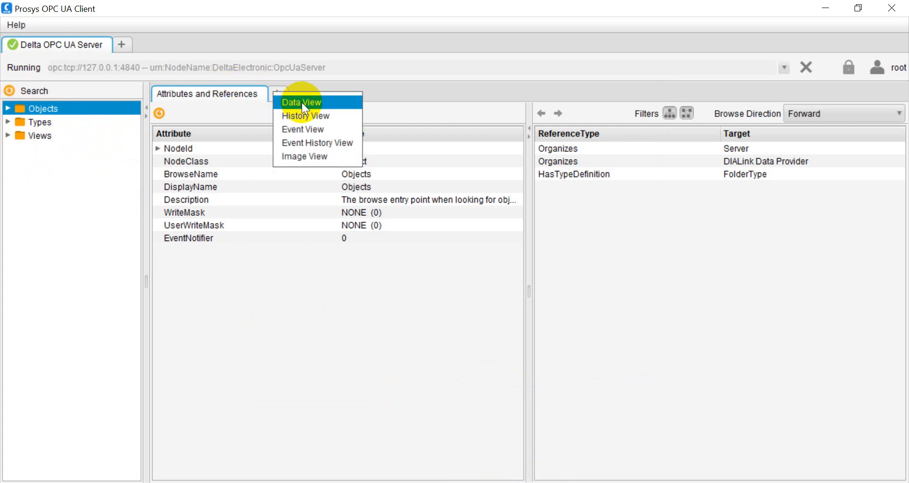
click(300, 103)
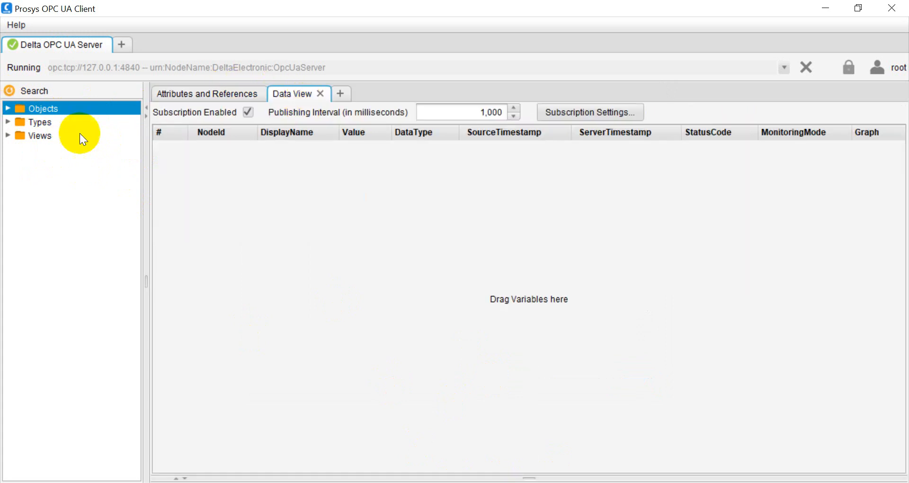
click(8, 108)
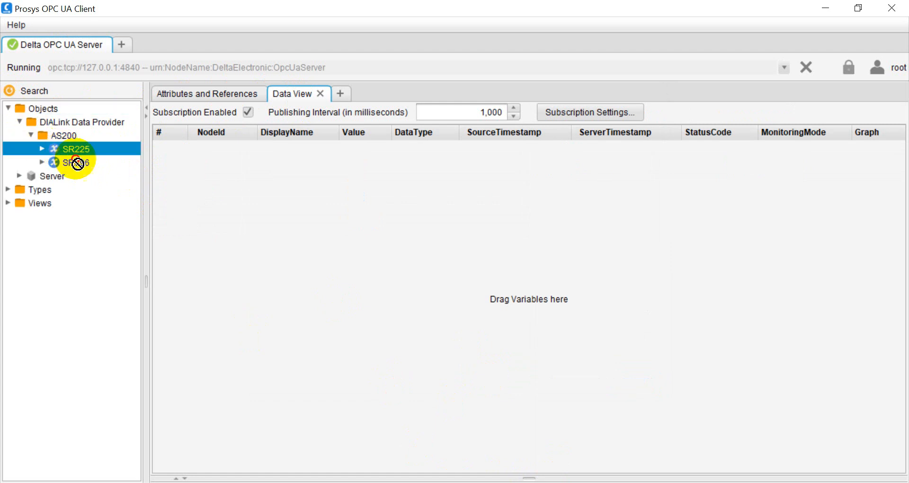
click(75, 162)
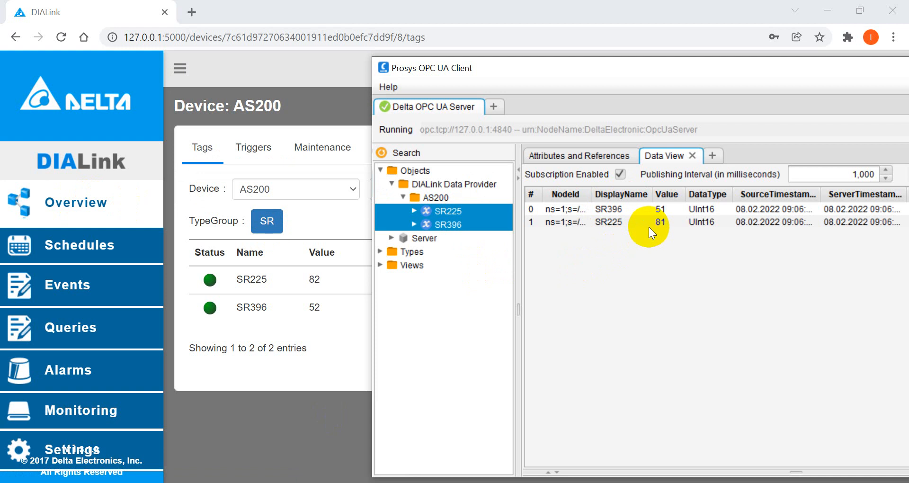
mouse_move(343, 108)
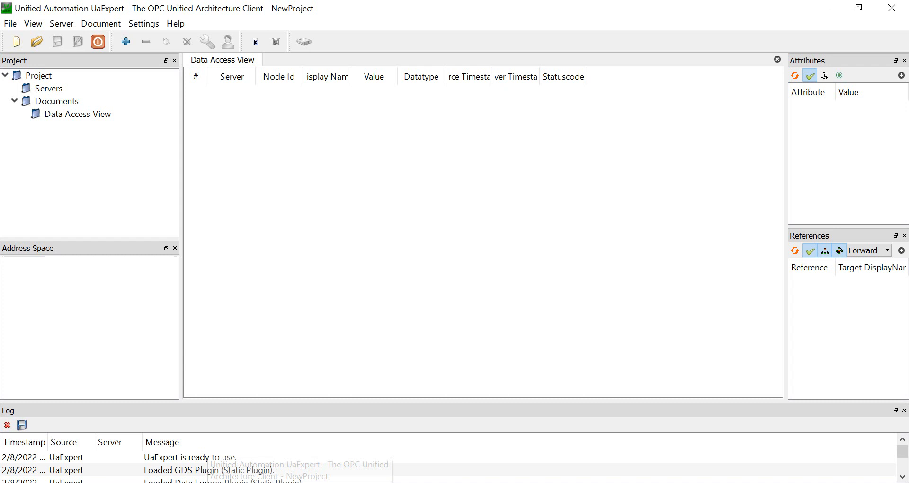
Add a custom discovery address opc.tcp://127.0.0.1:4840 under the project's Servers in UaExpert
click(77, 113)
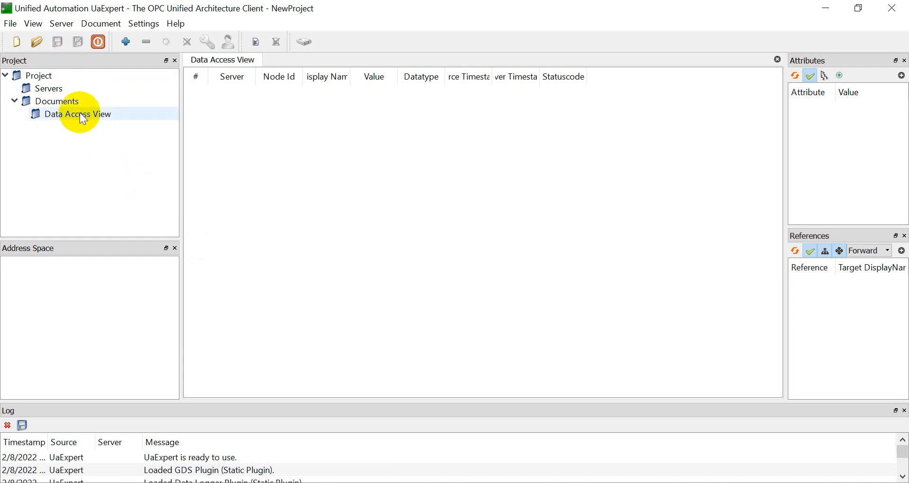
mouse_move(76, 114)
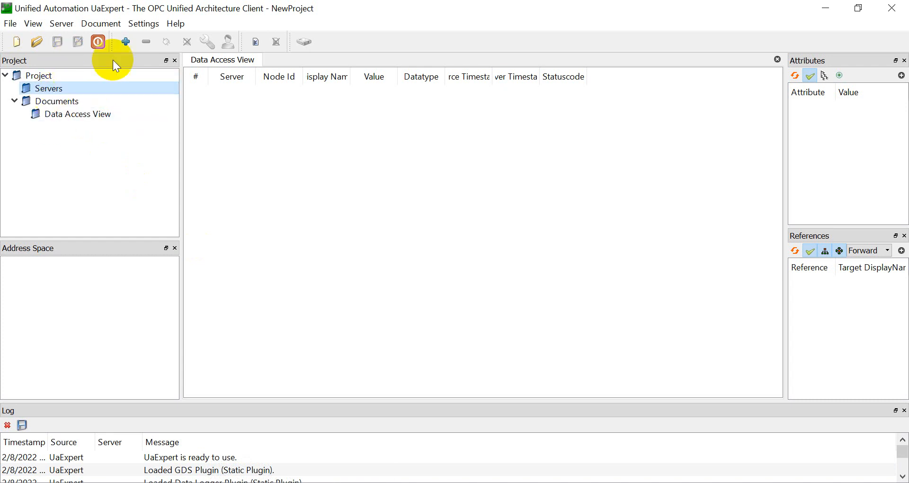
click(125, 41)
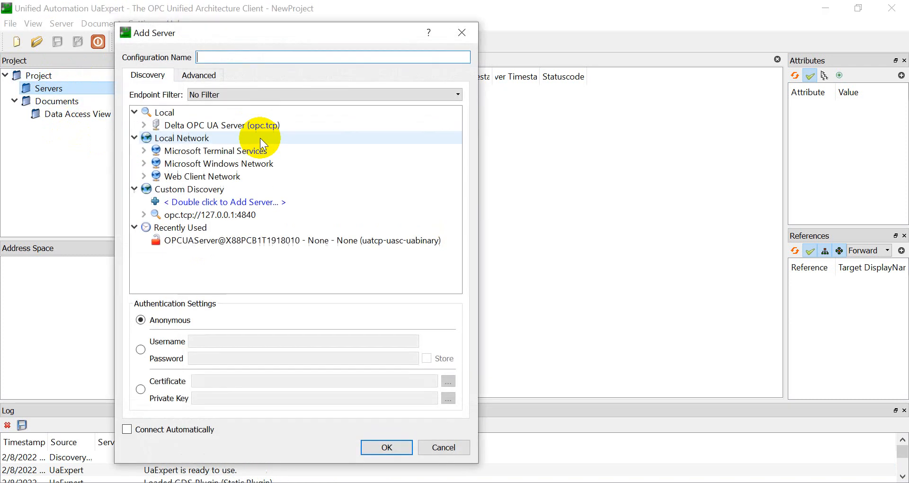
double_click(225, 202)
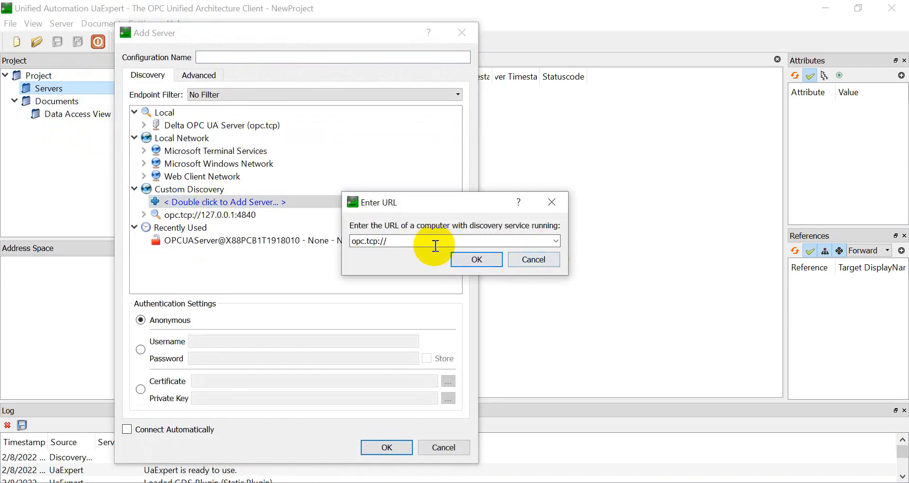
text(127.)
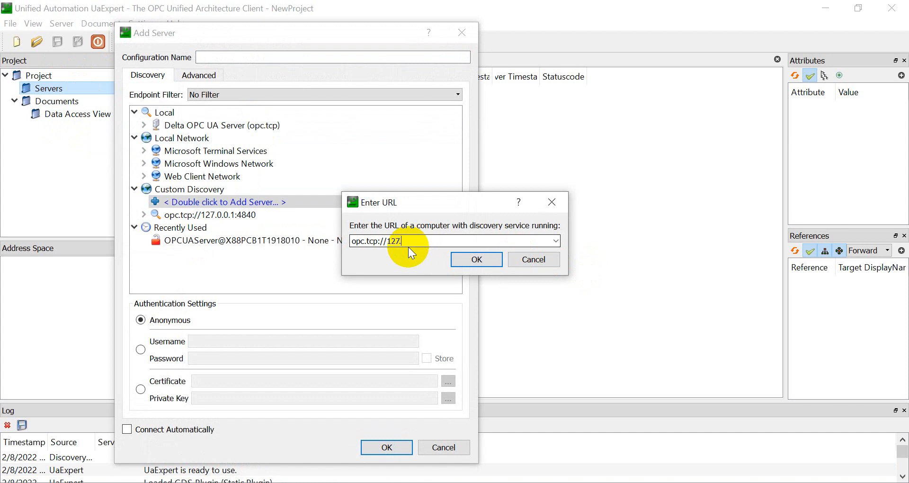
text(0.)
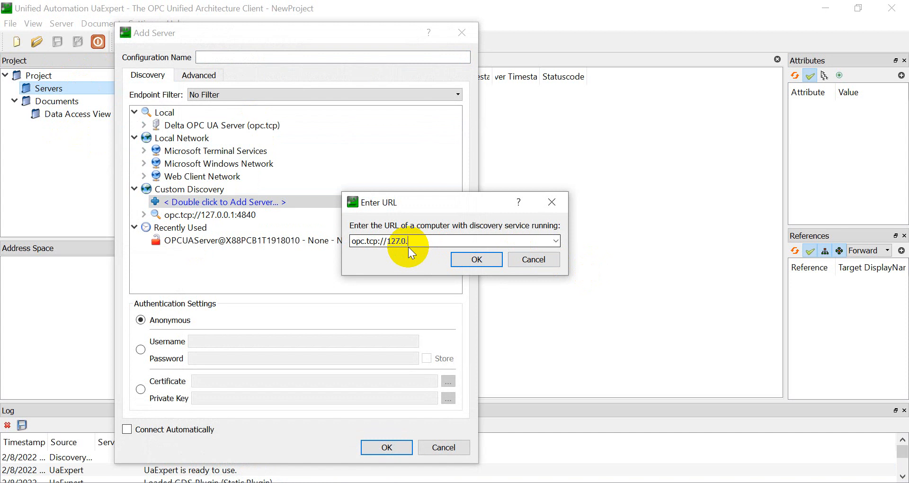
text(0.1:4840)
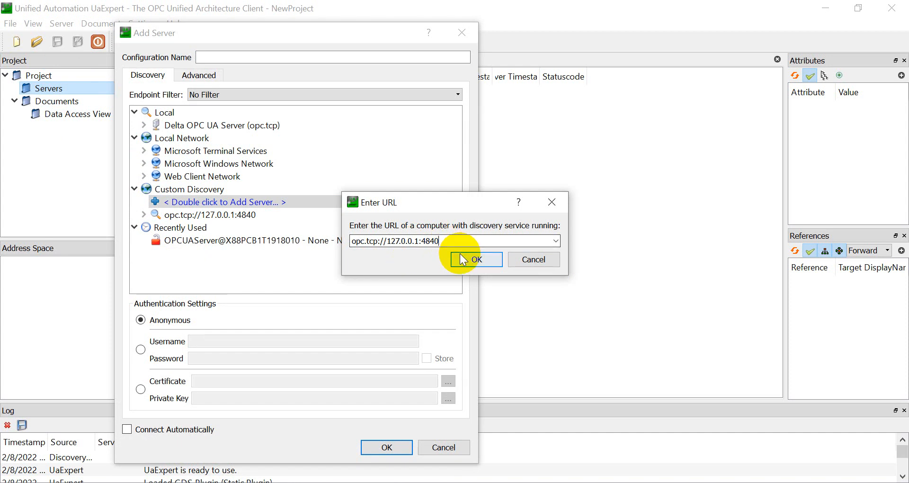
click(475, 259)
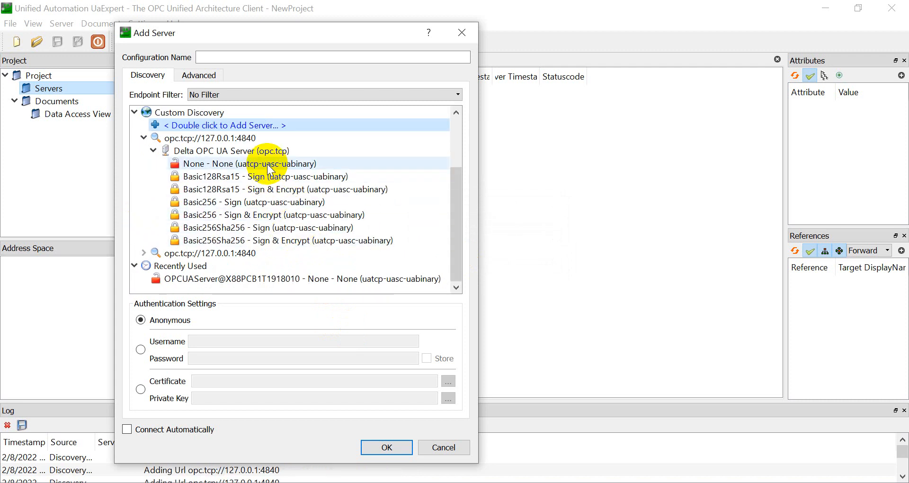
Choose the None endpoint with username root and password, and add the Delta server to the project
click(249, 164)
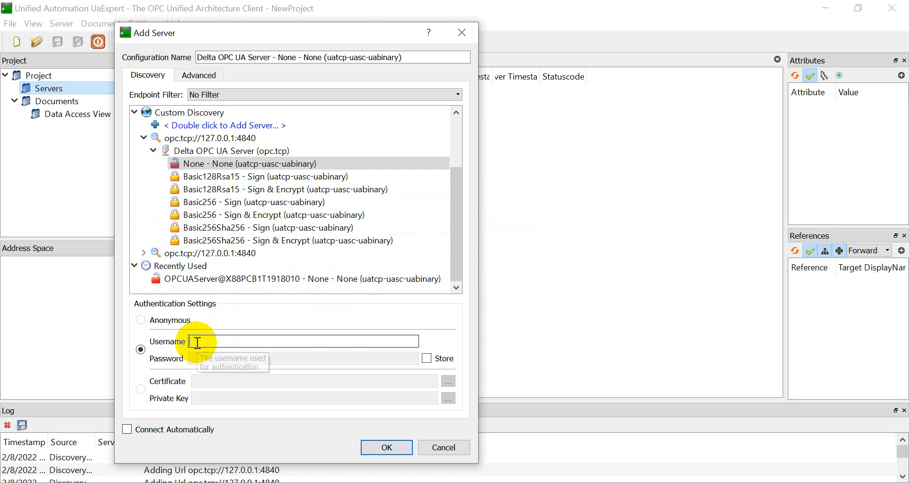
text(root)
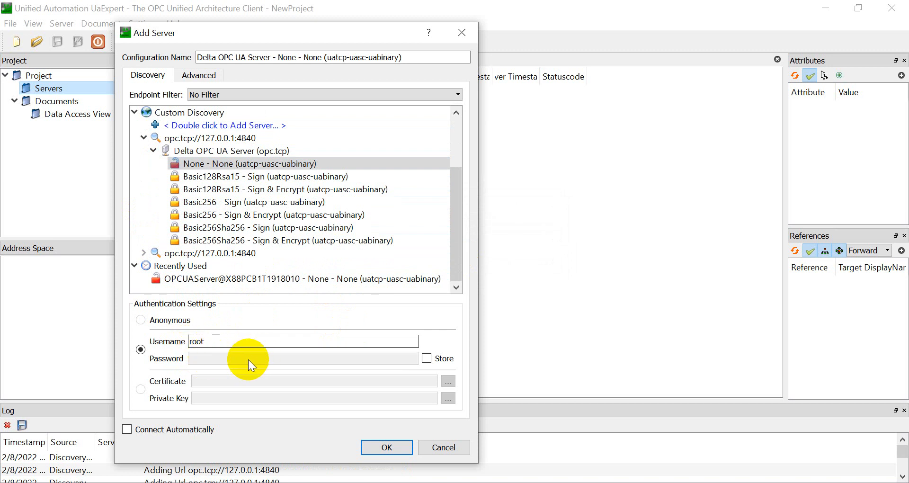
click(427, 358)
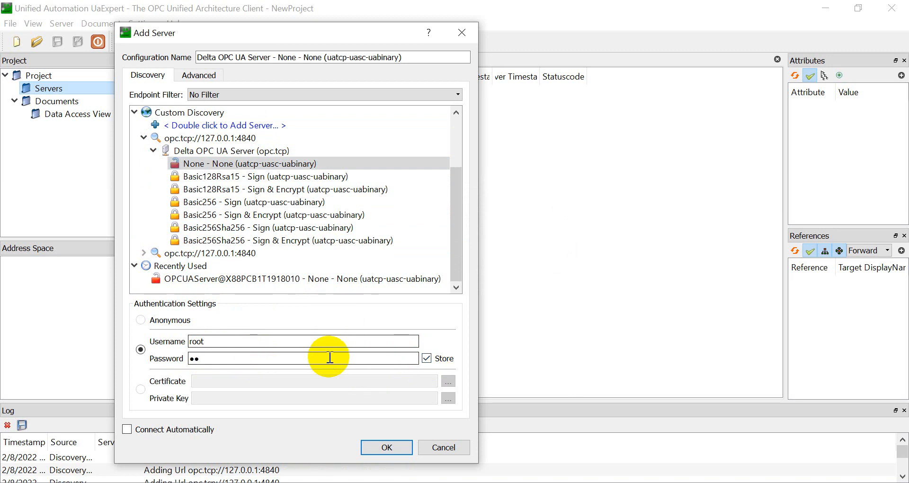
text(•)
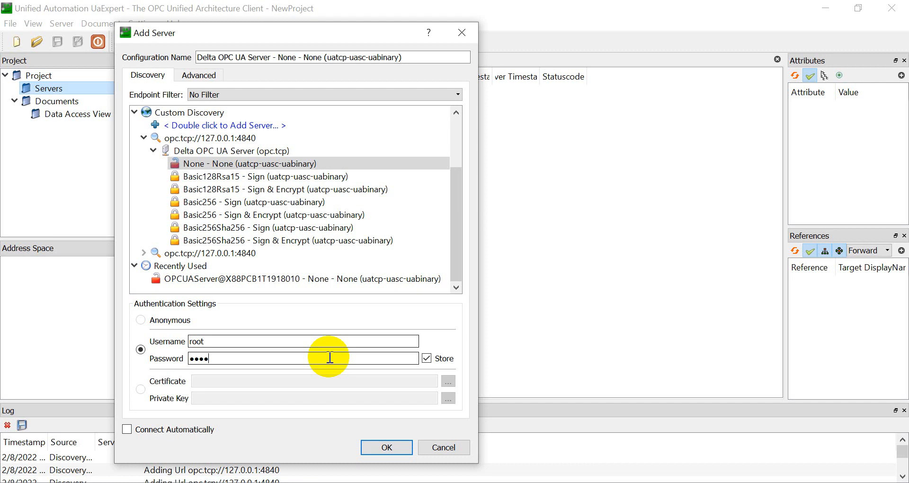
click(386, 447)
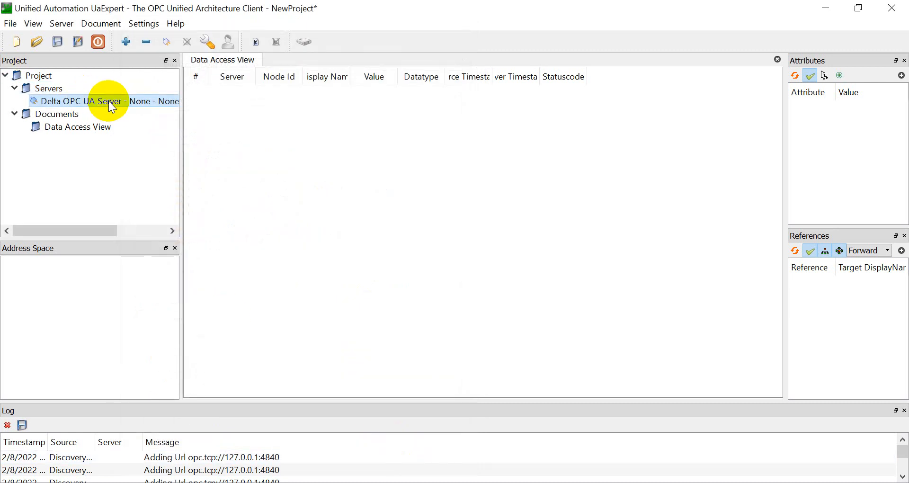
Connect to the Delta OPC UA Server, ignoring the certificate security error
right_click(107, 101)
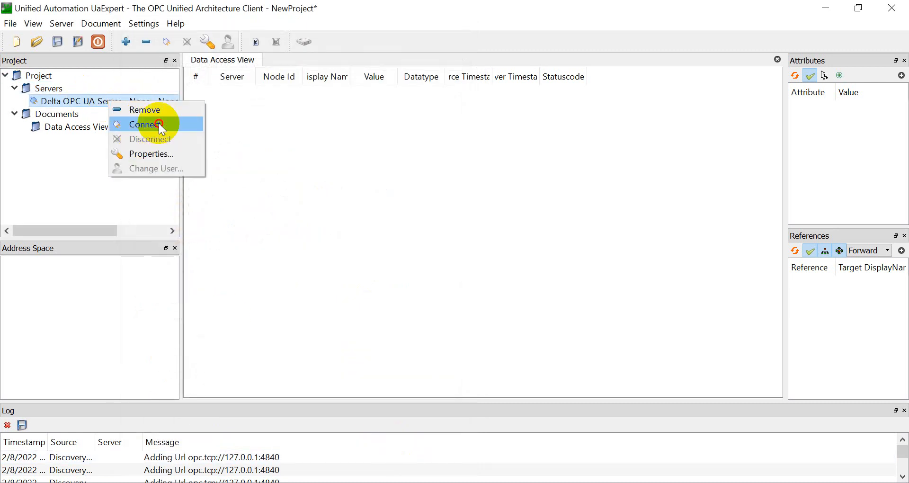
click(142, 124)
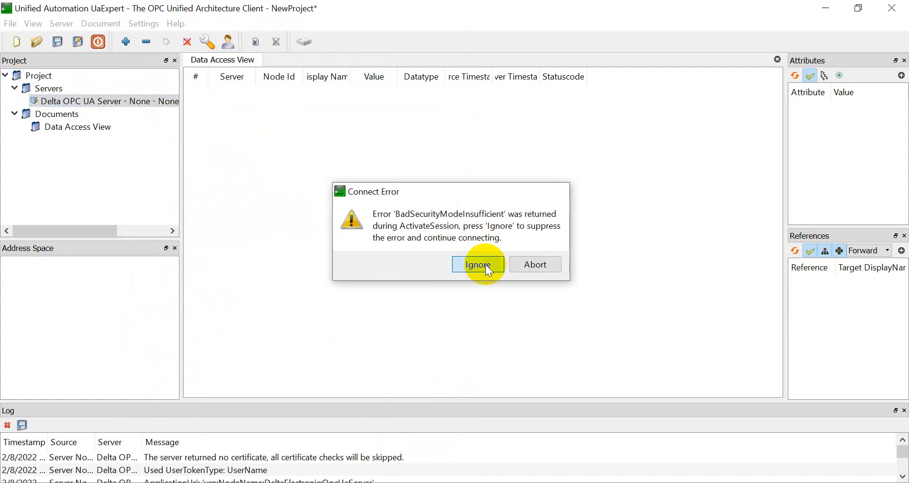
click(477, 264)
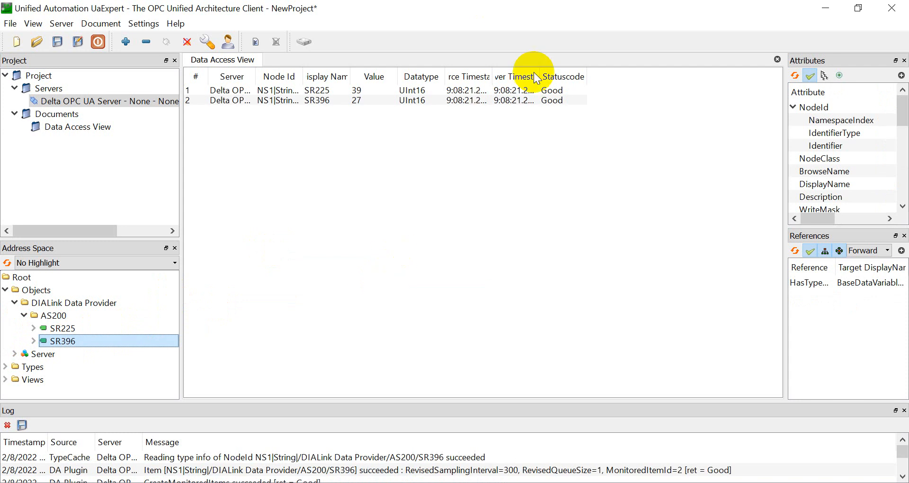
mouse_move(413, 259)
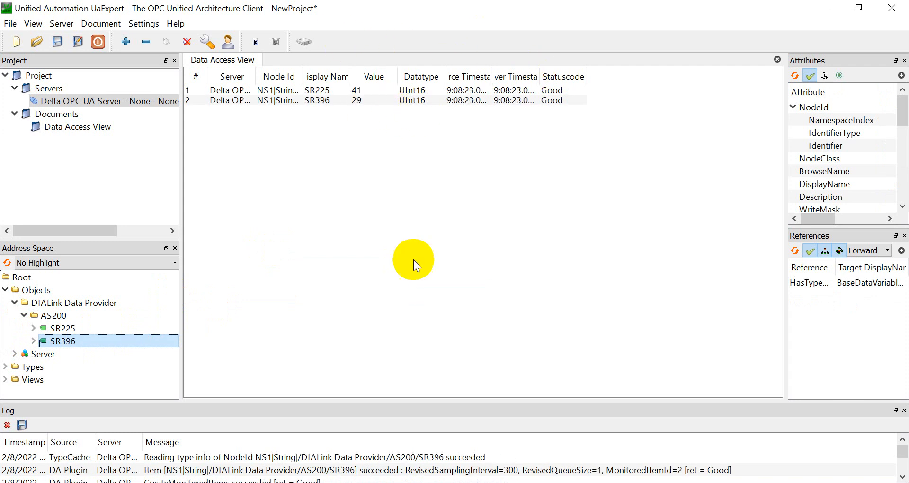